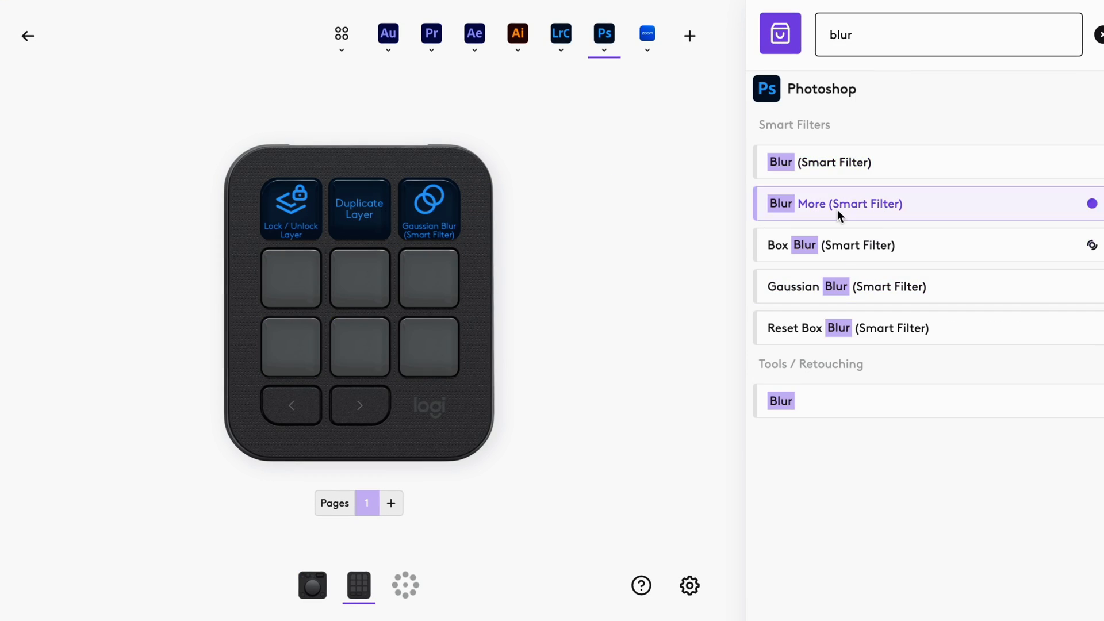
Search the action list for Curves and Copy to assign them to keypad keys.
{"action": "type", "text": "cur"}
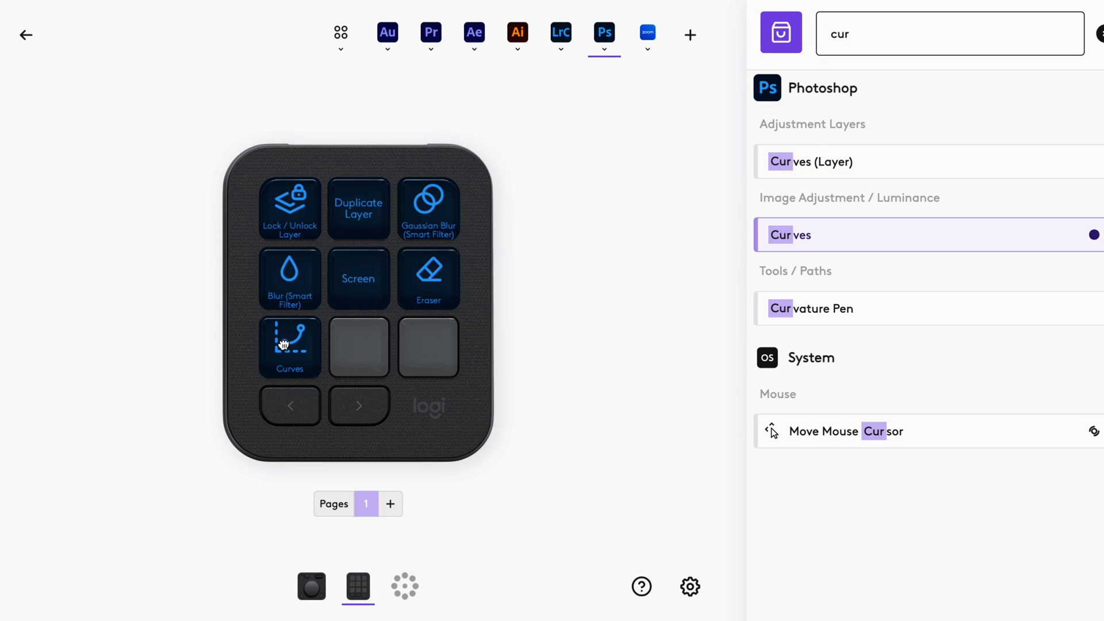
{"action": "type", "text": "copy"}
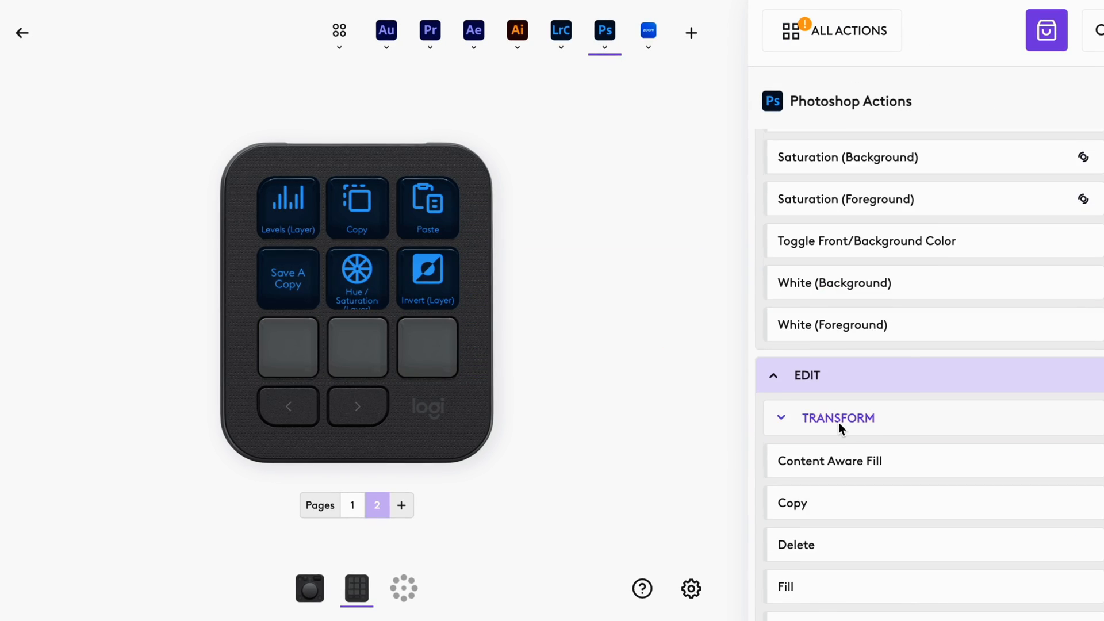
{"action": "left_click", "coordinate": [402, 506]}
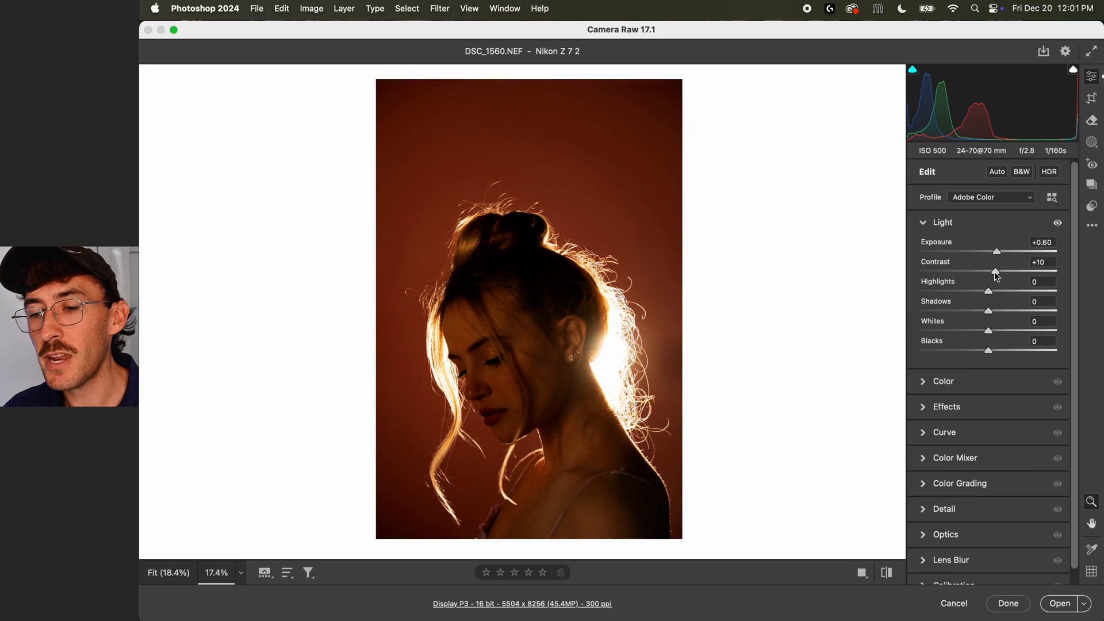
Raise Contrast to +10, set Red Primary Hue -19 and pull Oranges to -13.
{"action": "left_click", "coordinate": [942, 247]}
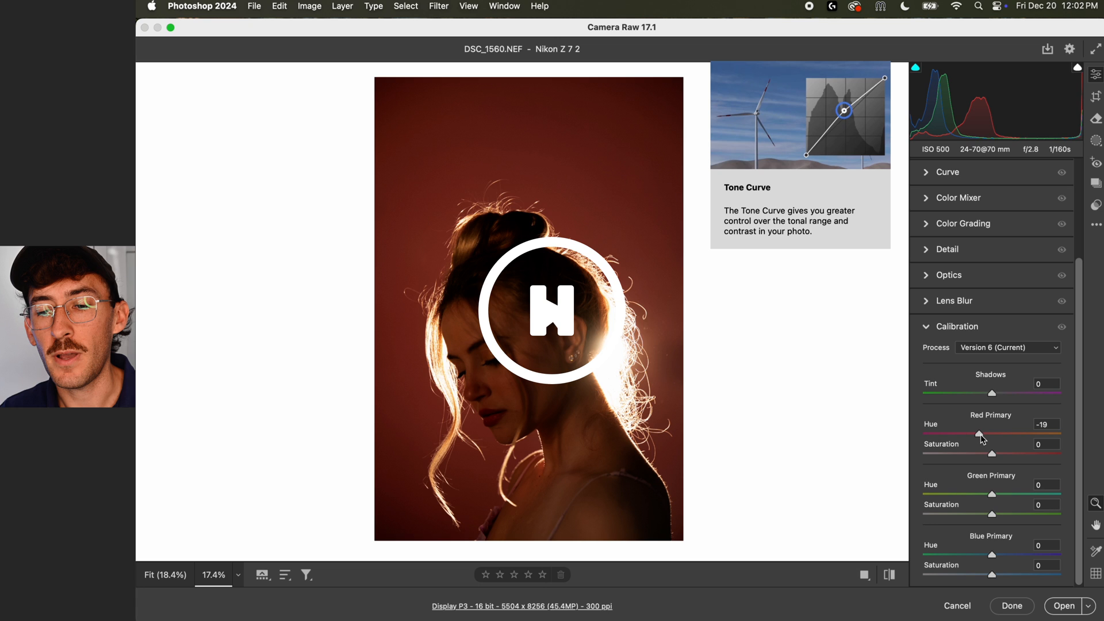
{"action": "left_click_drag", "start_coordinate": [977, 434], "coordinate": [983, 434]}
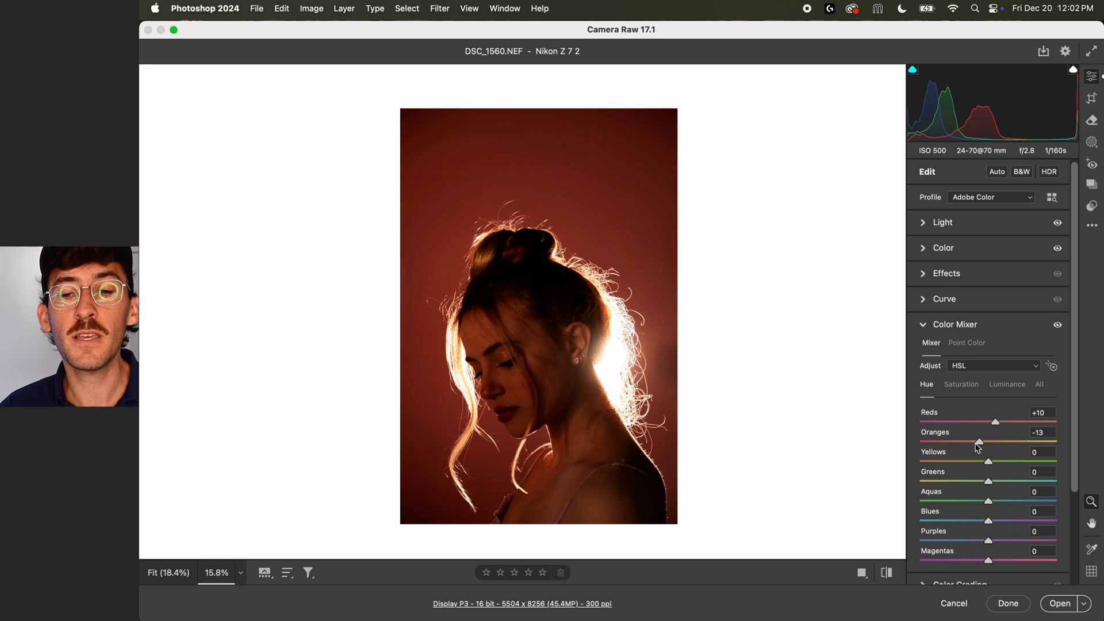
{"action": "left_click", "coordinate": [942, 222]}
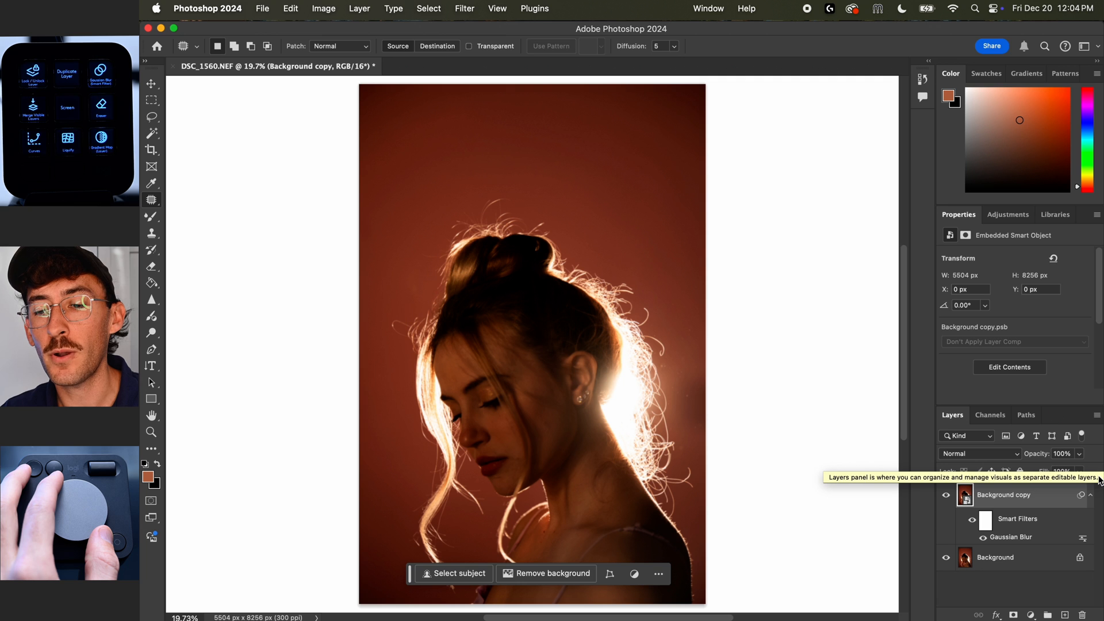
Reopen the copy's Gaussian Blur smart filter and raise its radius to 43 px.
{"action": "double_click", "coordinate": [1009, 537]}
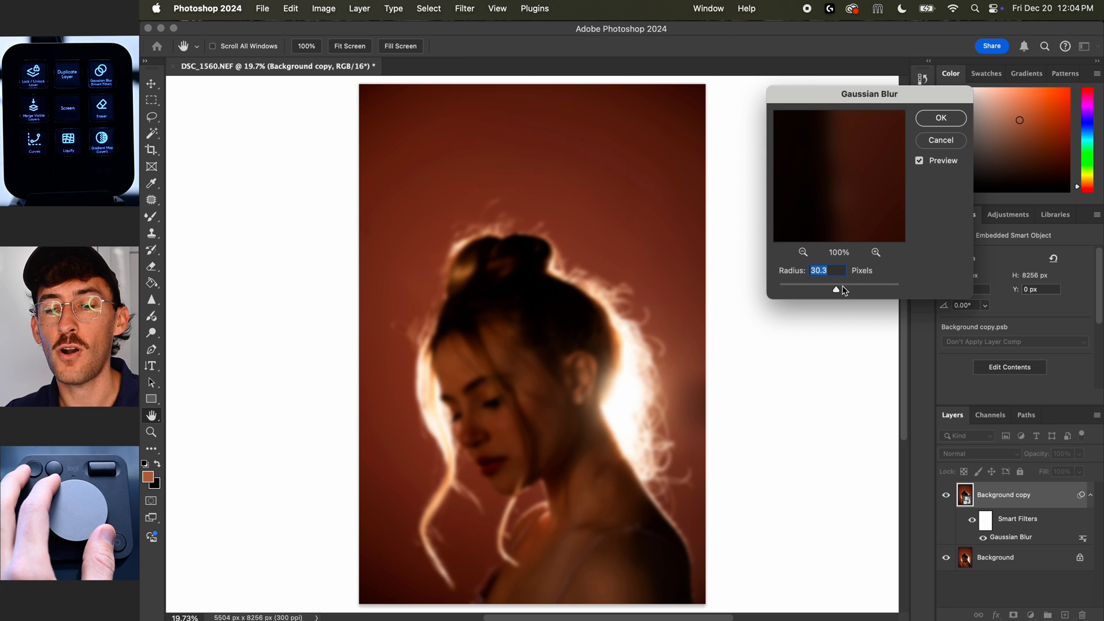
{"action": "left_click_drag", "start_coordinate": [836, 289], "coordinate": [852, 290]}
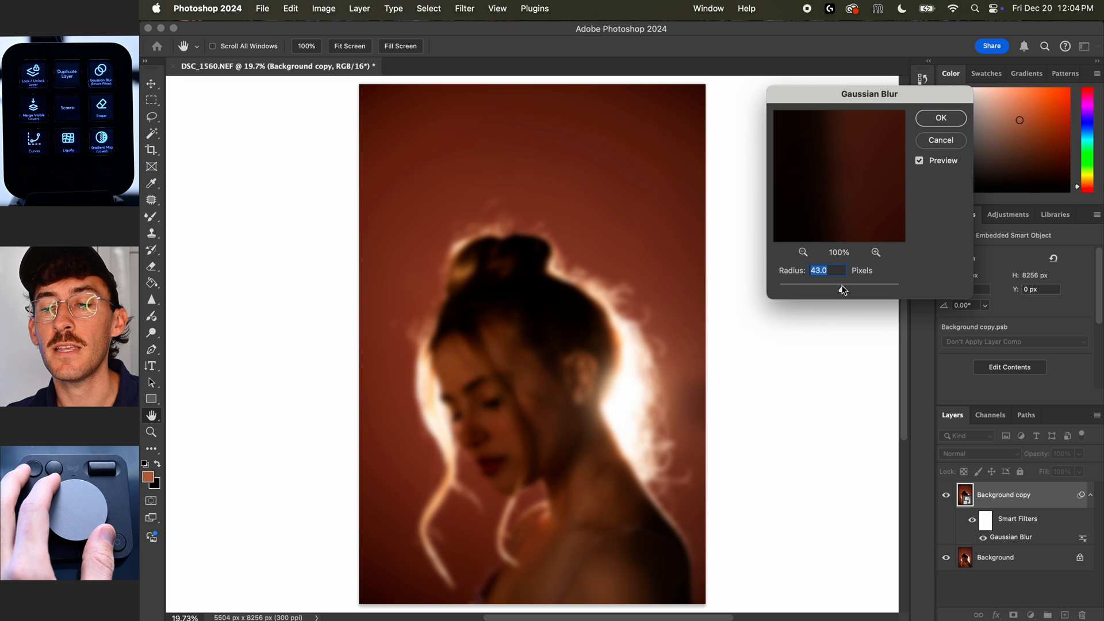
{"action": "left_click", "coordinate": [939, 117]}
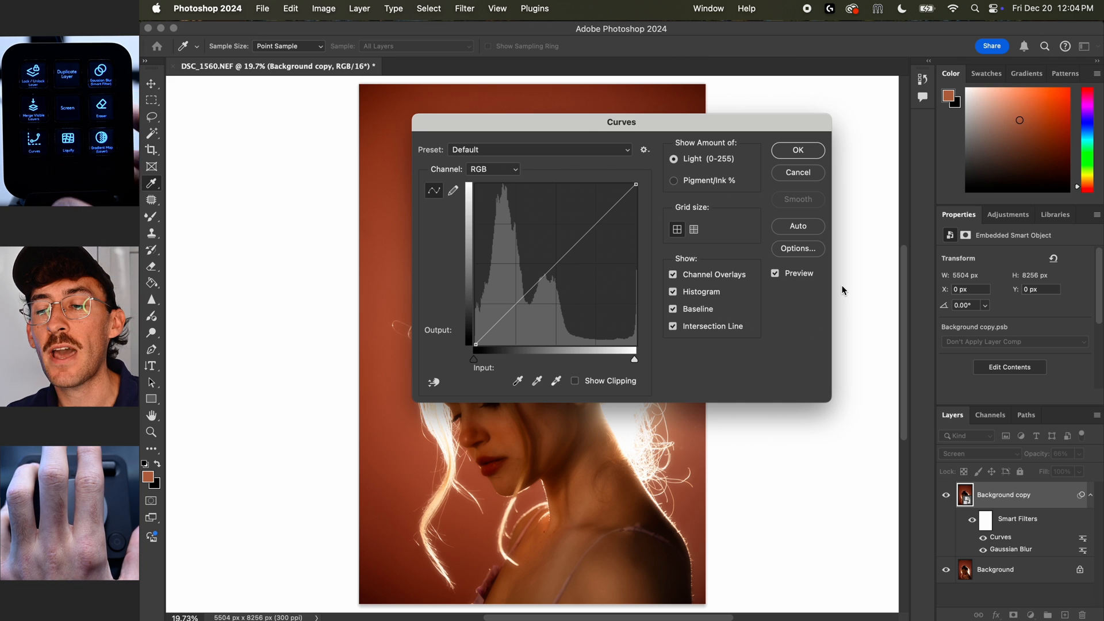
Shape the curve: pull shadows down, lower the white point, ease midtones, and confirm.
{"action": "left_click", "coordinate": [517, 302]}
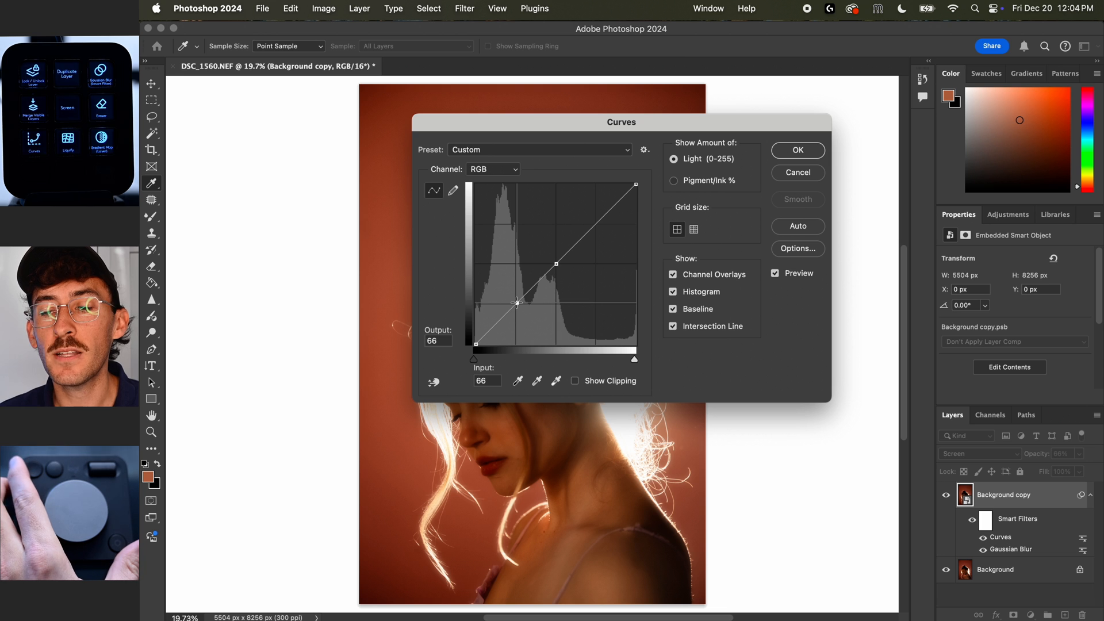
{"action": "left_click_drag", "start_coordinate": [516, 303], "coordinate": [518, 299]}
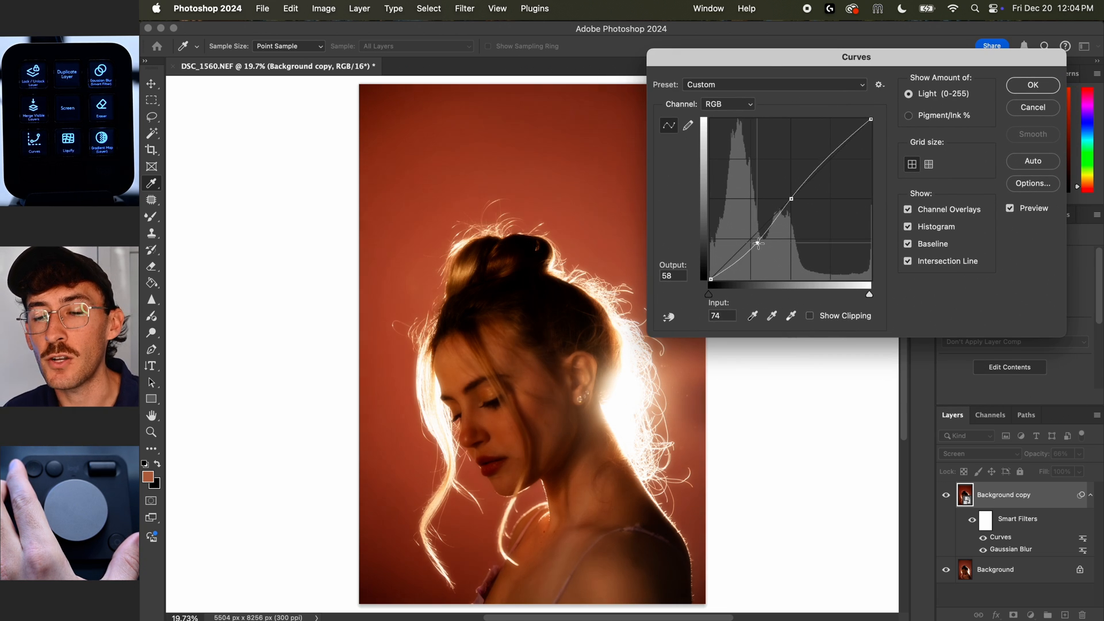
{"action": "left_click_drag", "start_coordinate": [758, 243], "coordinate": [757, 237]}
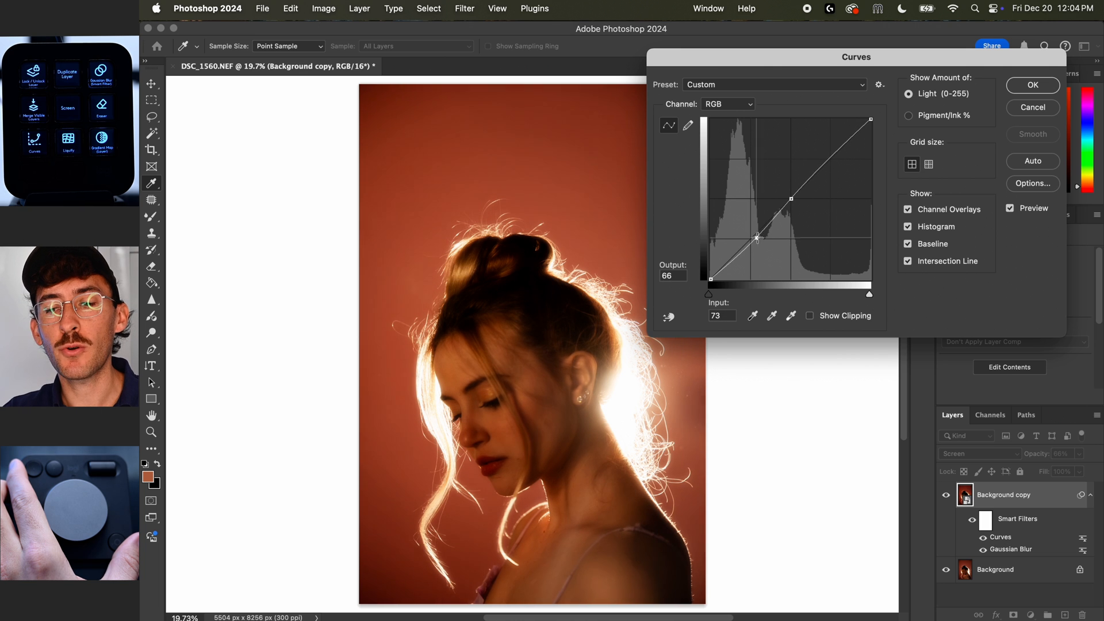
{"action": "left_click_drag", "start_coordinate": [756, 237], "coordinate": [762, 242]}
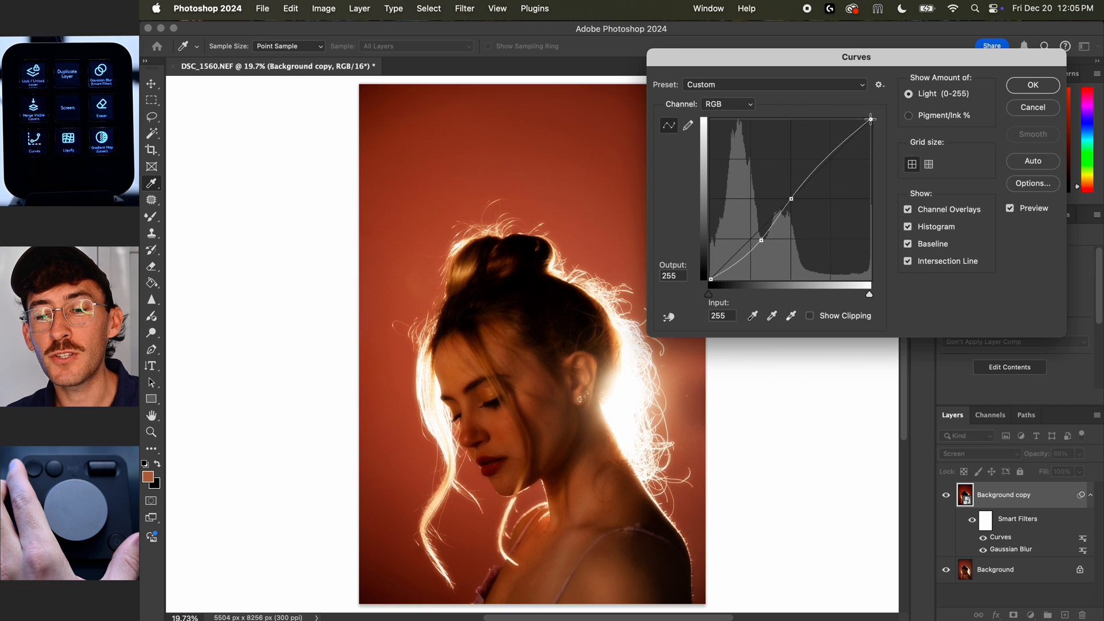
{"action": "left_click_drag", "start_coordinate": [870, 118], "coordinate": [871, 138]}
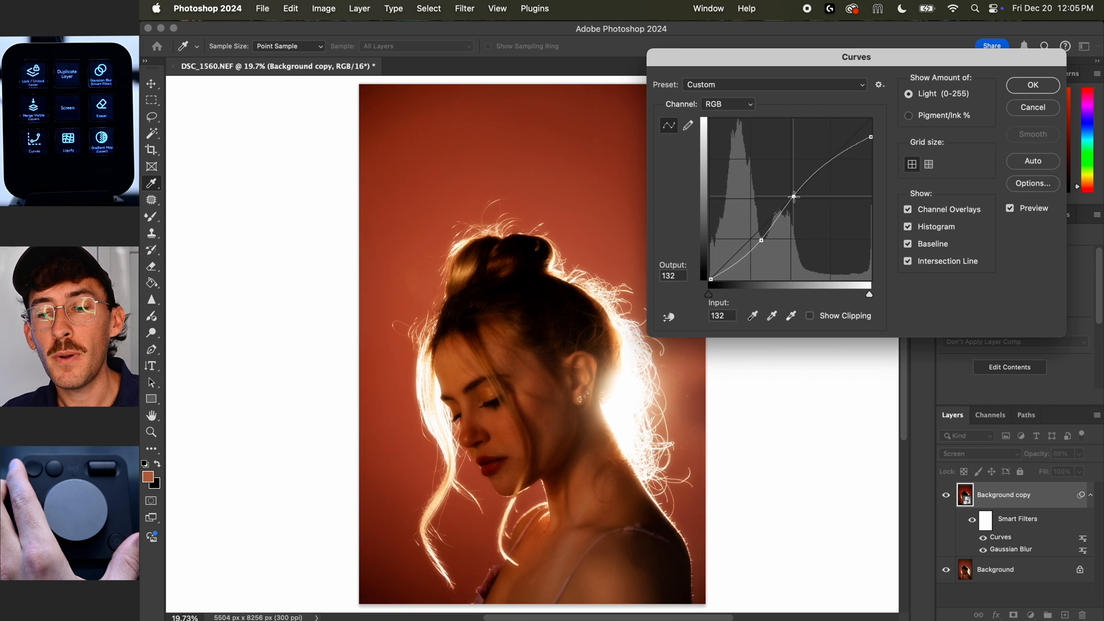
{"action": "left_click_drag", "start_coordinate": [793, 197], "coordinate": [799, 201]}
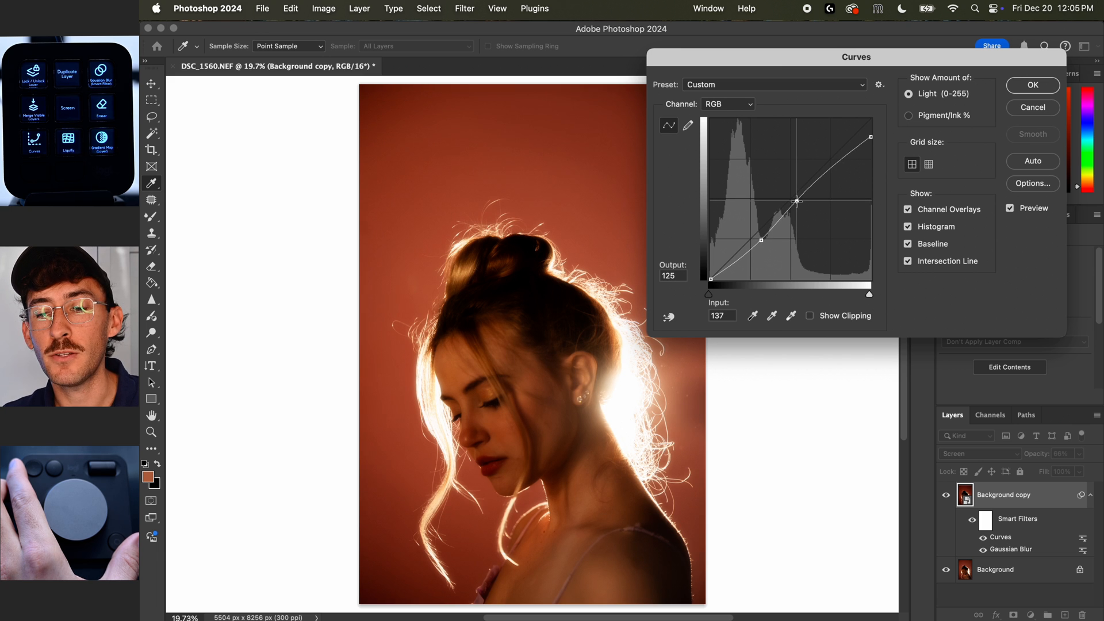
{"action": "left_click", "coordinate": [1033, 85]}
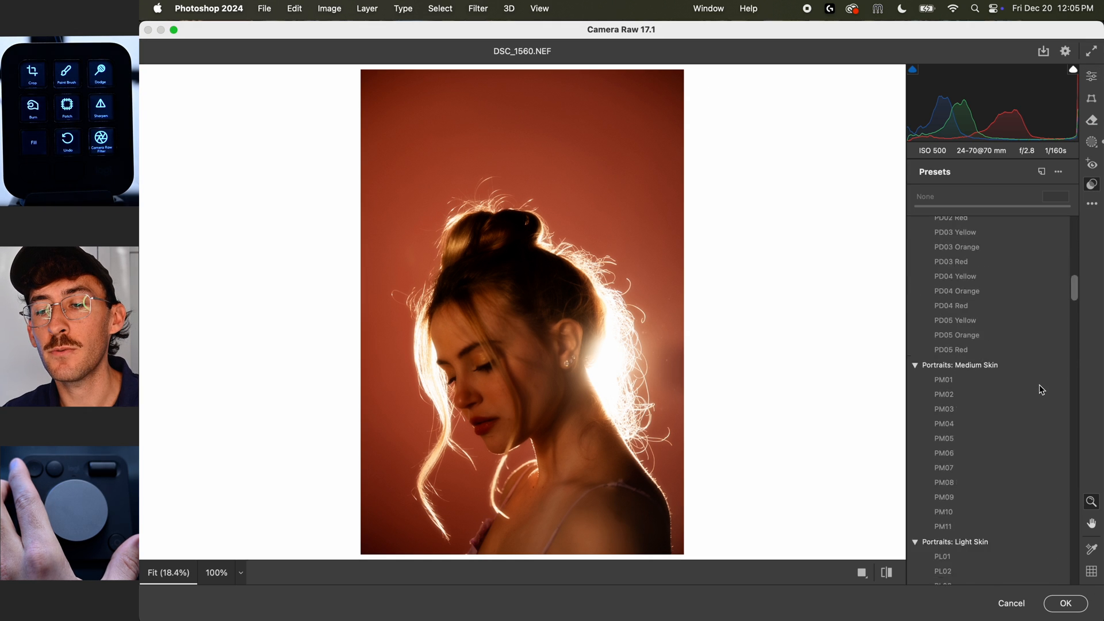
Apply the Vintage VN06 preset and add Clarity +5 in Camera Raw Effects.
{"action": "scroll", "scroll_direction": "down", "scroll_amount": 3}
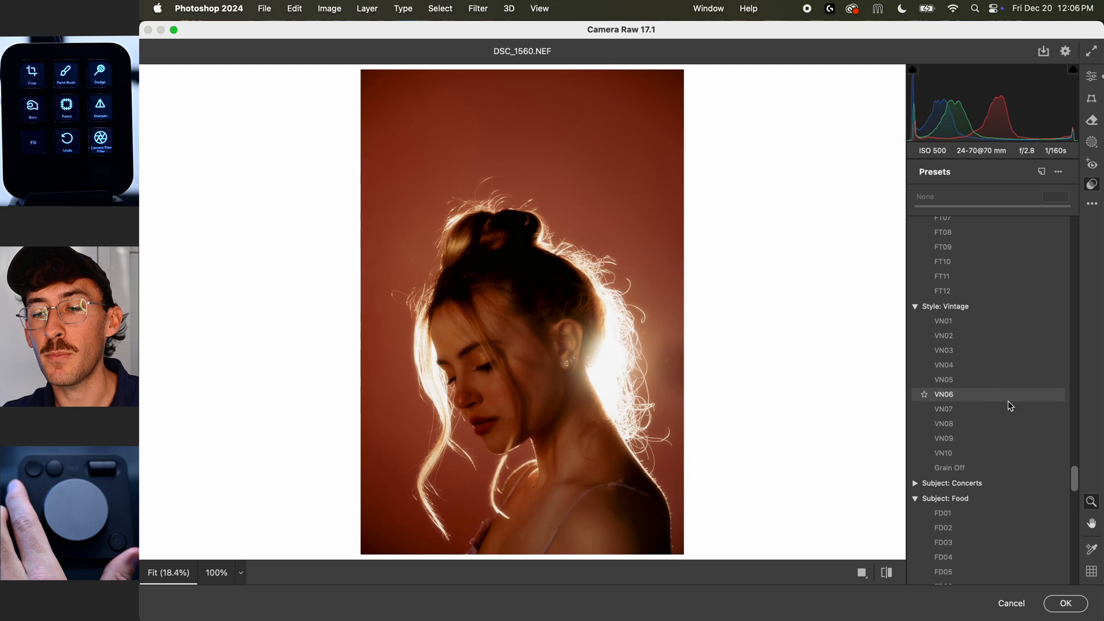
{"action": "left_click", "coordinate": [942, 321]}
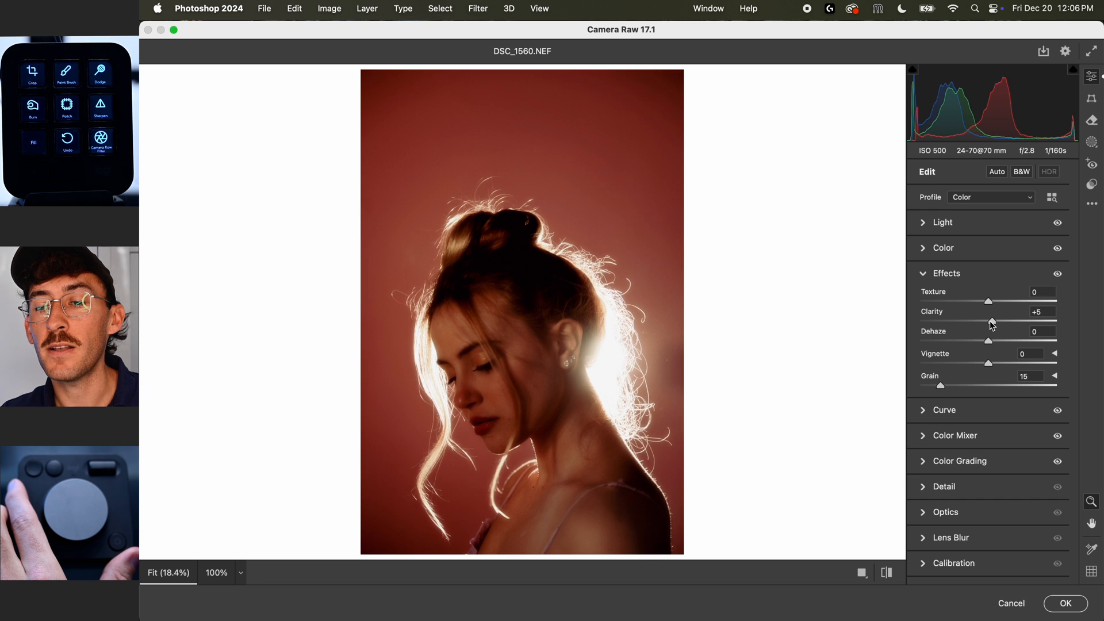
{"action": "left_click", "coordinate": [941, 222]}
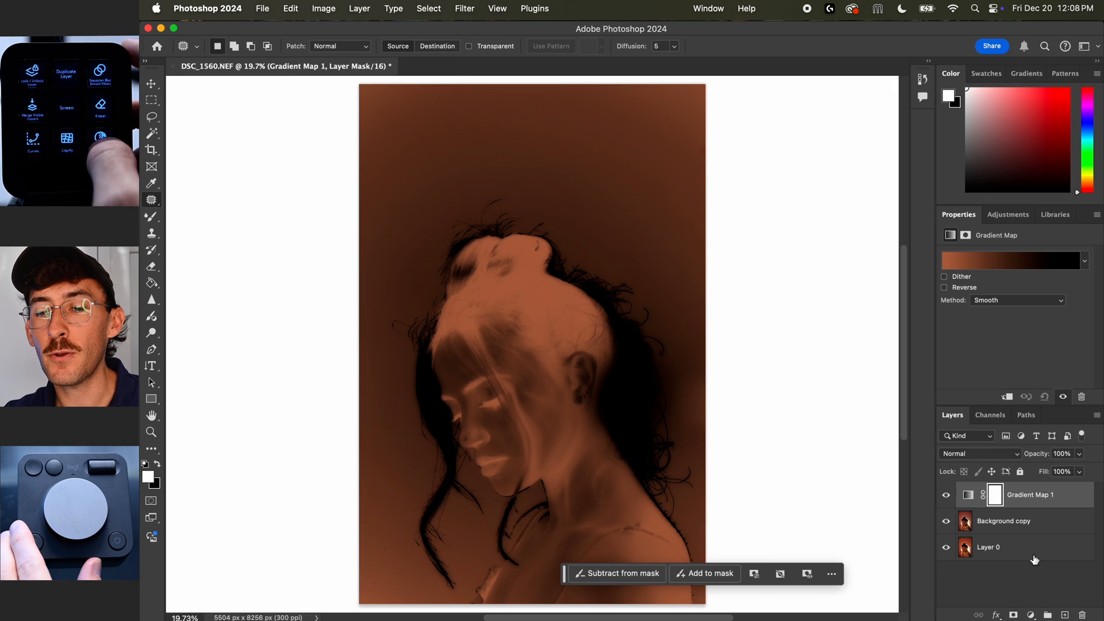
Pick a dark-to-teal-to-peach preset from Retrograde Gradients for the gradient map.
{"action": "left_click", "coordinate": [1012, 261]}
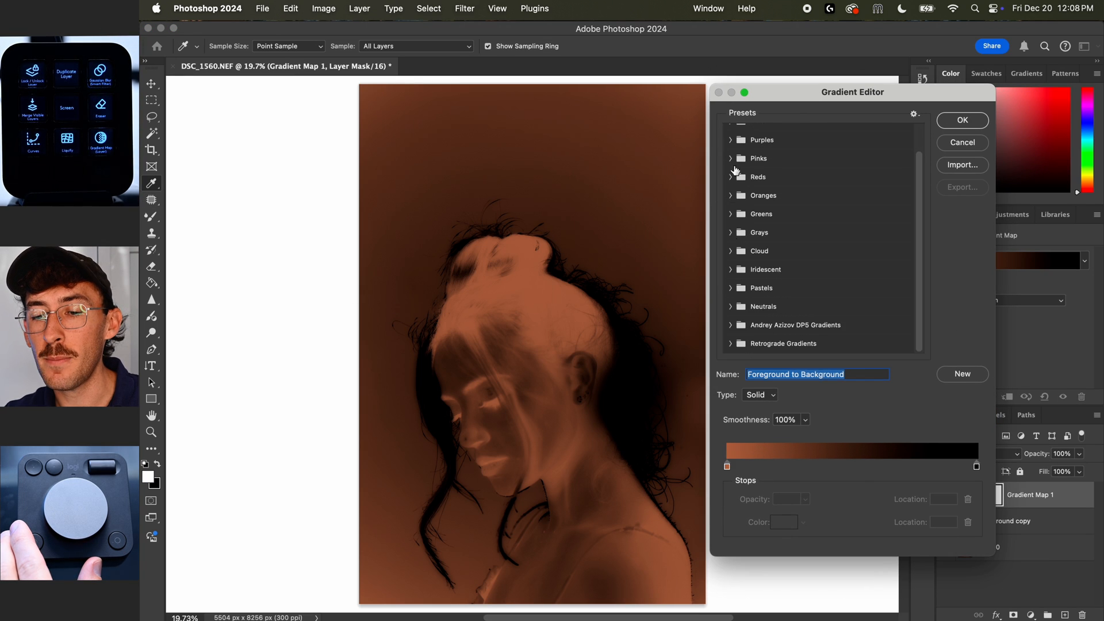
{"action": "left_click", "coordinate": [840, 304]}
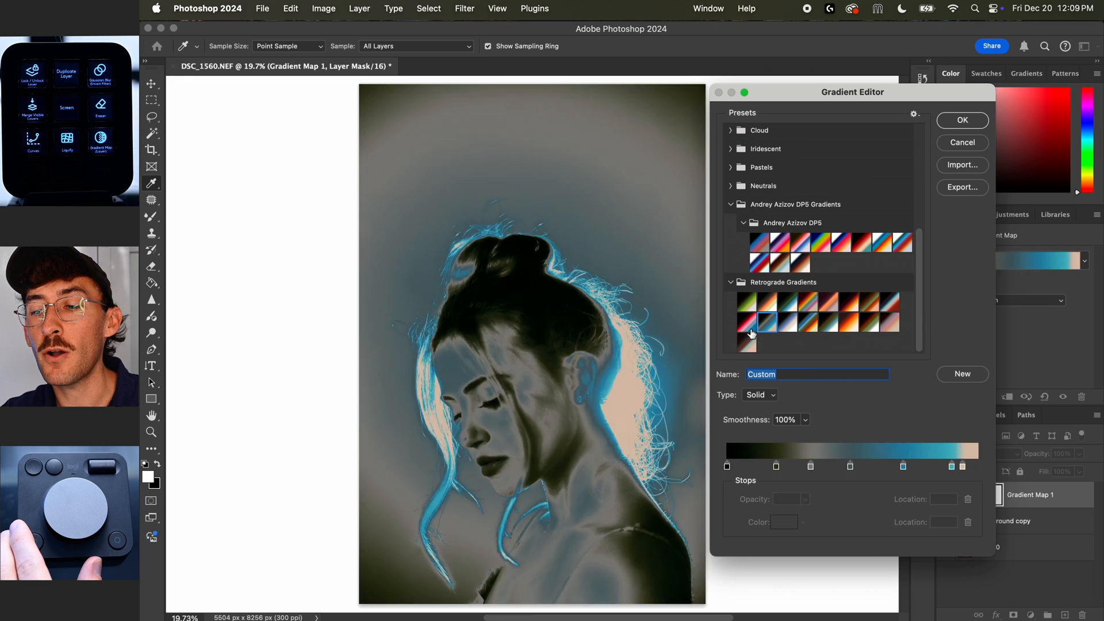
{"action": "left_click", "coordinate": [961, 119]}
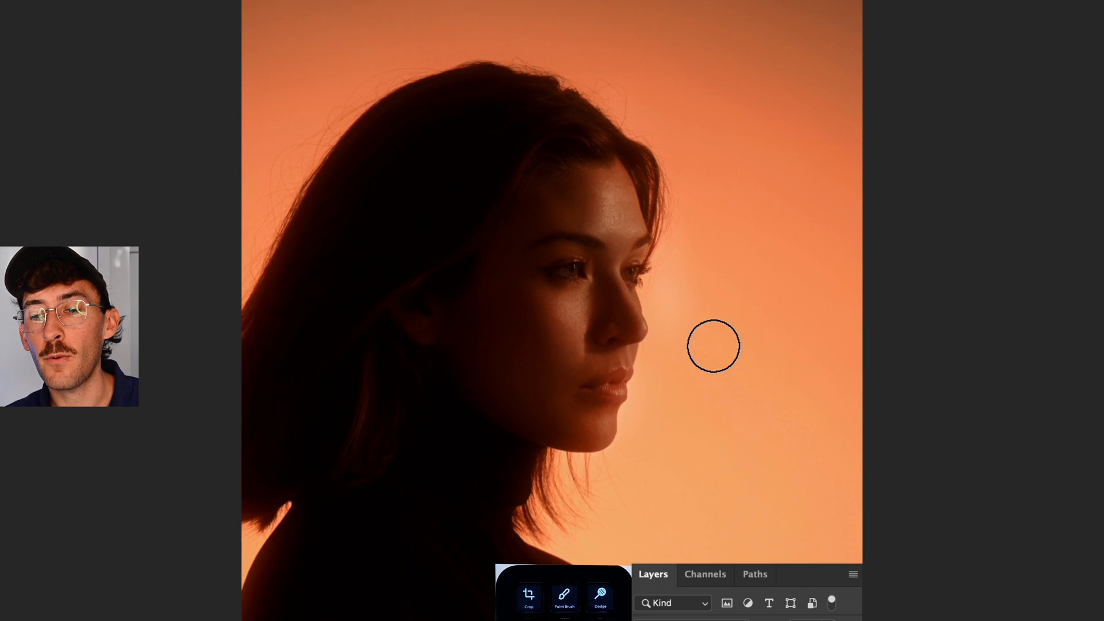
Apply Motion Blur to the face layer and paint streaks along the jawline.
{"action": "left_click", "coordinate": [424, 54]}
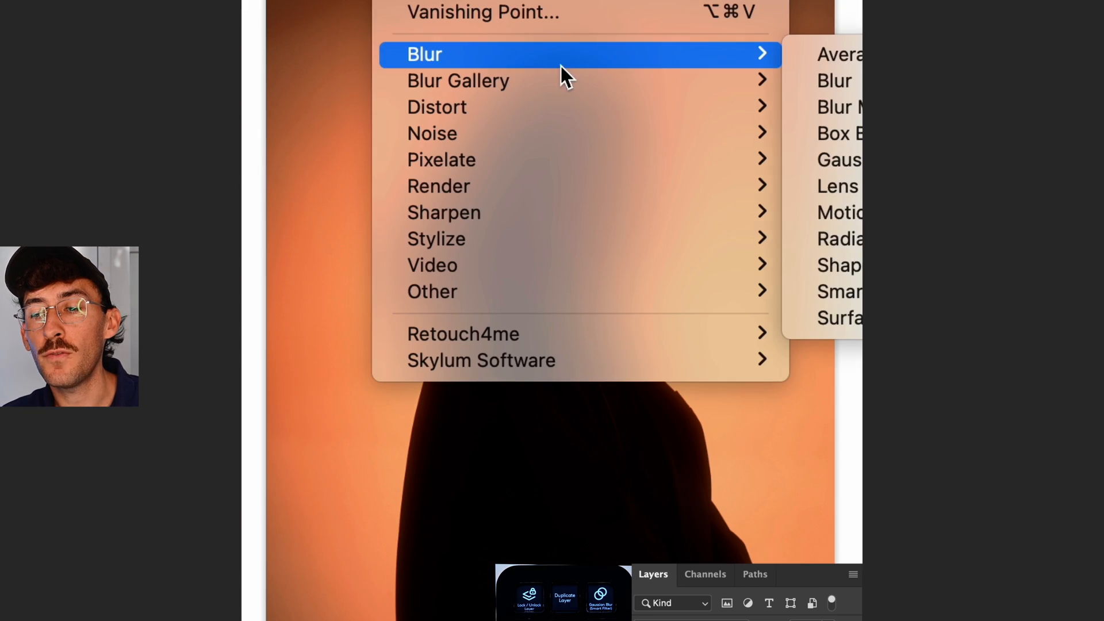
{"action": "left_click", "coordinate": [839, 213]}
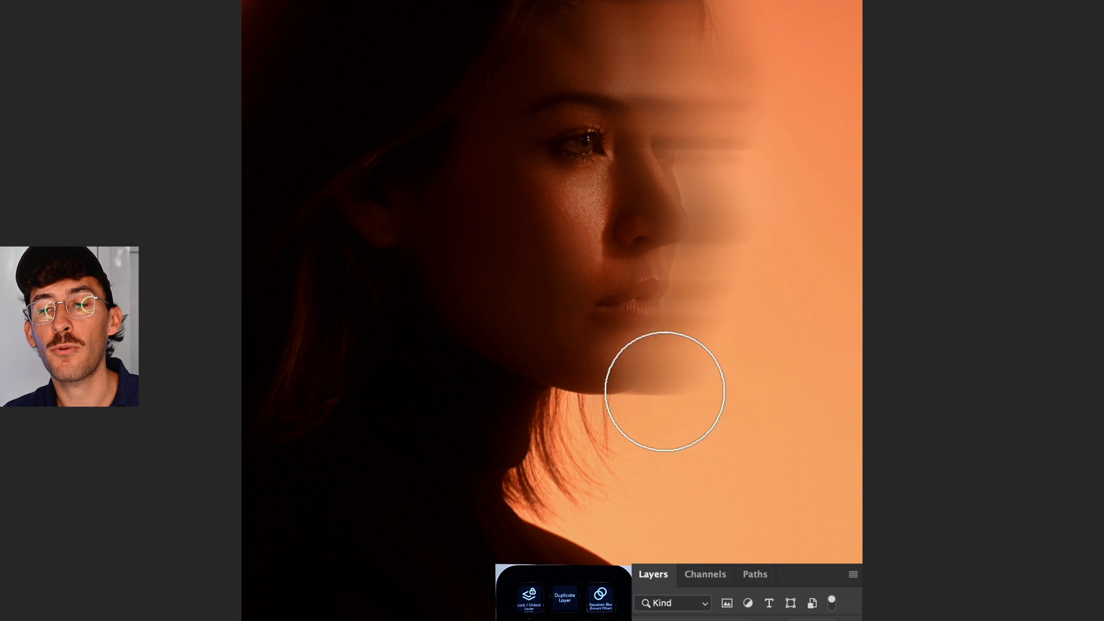
{"action": "left_click_drag", "start_coordinate": [666, 391], "coordinate": [548, 422]}
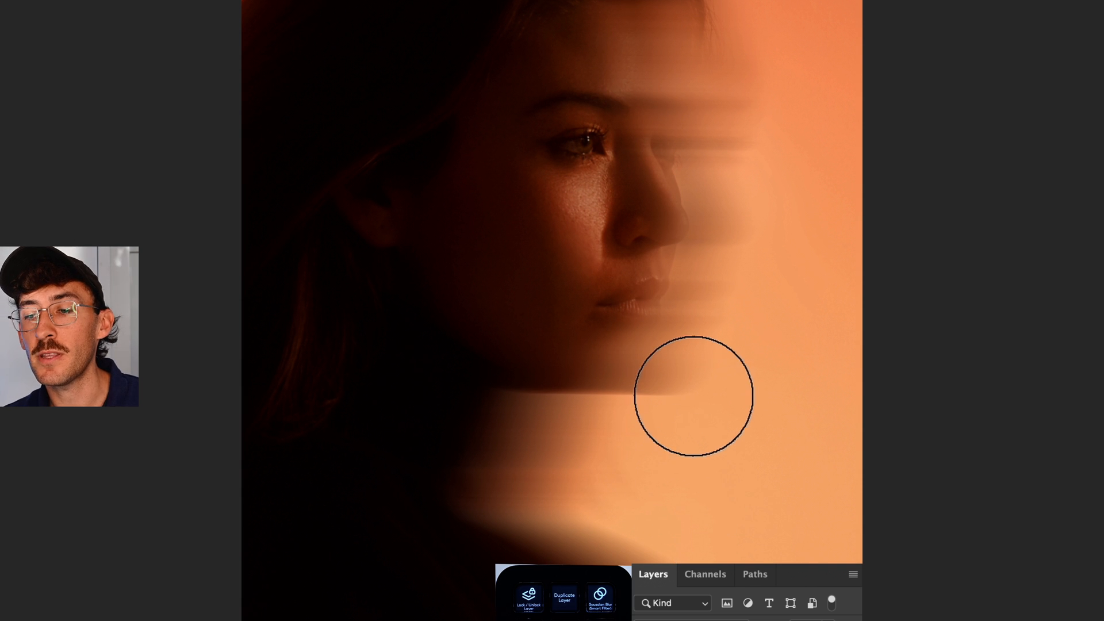
{"action": "mouse_move", "coordinate": [742, 7]}
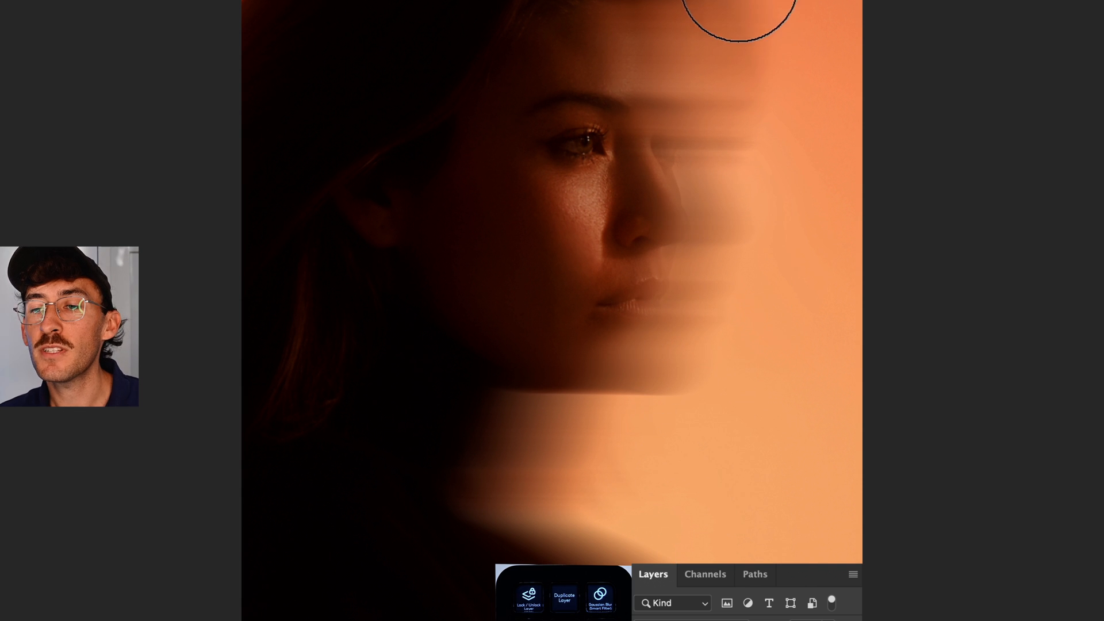
{"action": "mouse_move", "coordinate": [749, 43]}
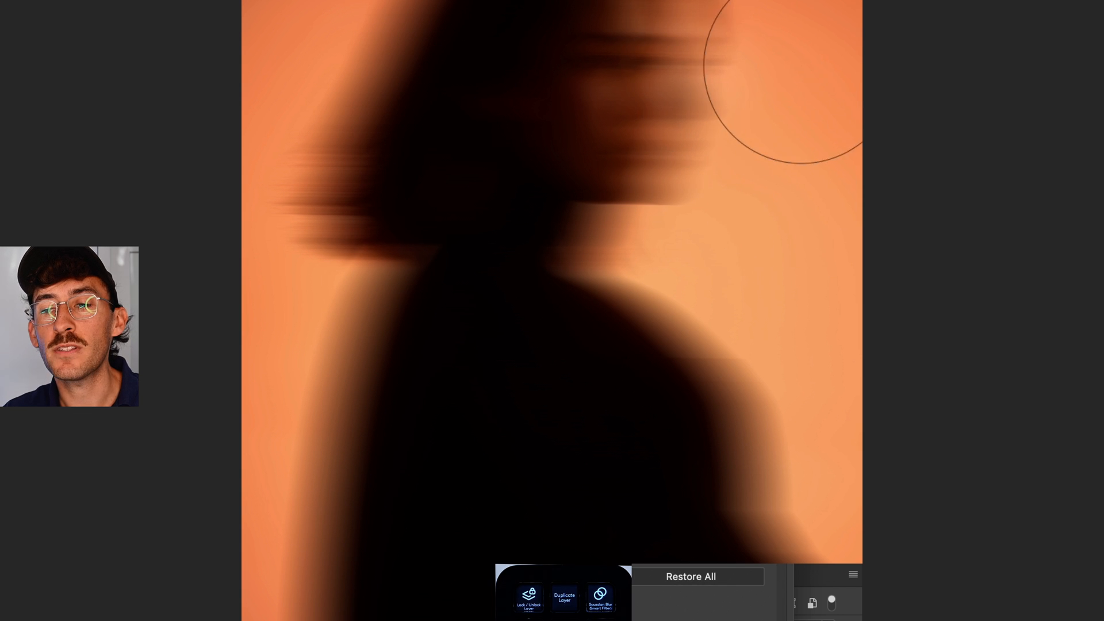
{"action": "mouse_move", "coordinate": [340, 109]}
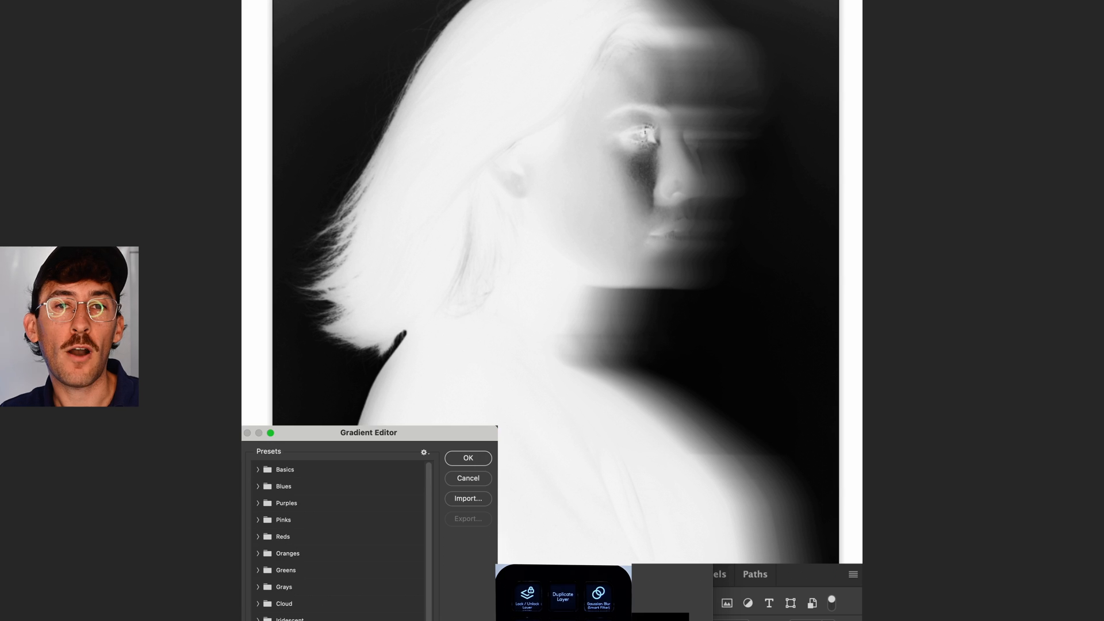
Choose a gradient preset for the black-and-white gradient map.
{"action": "left_click", "coordinate": [467, 457]}
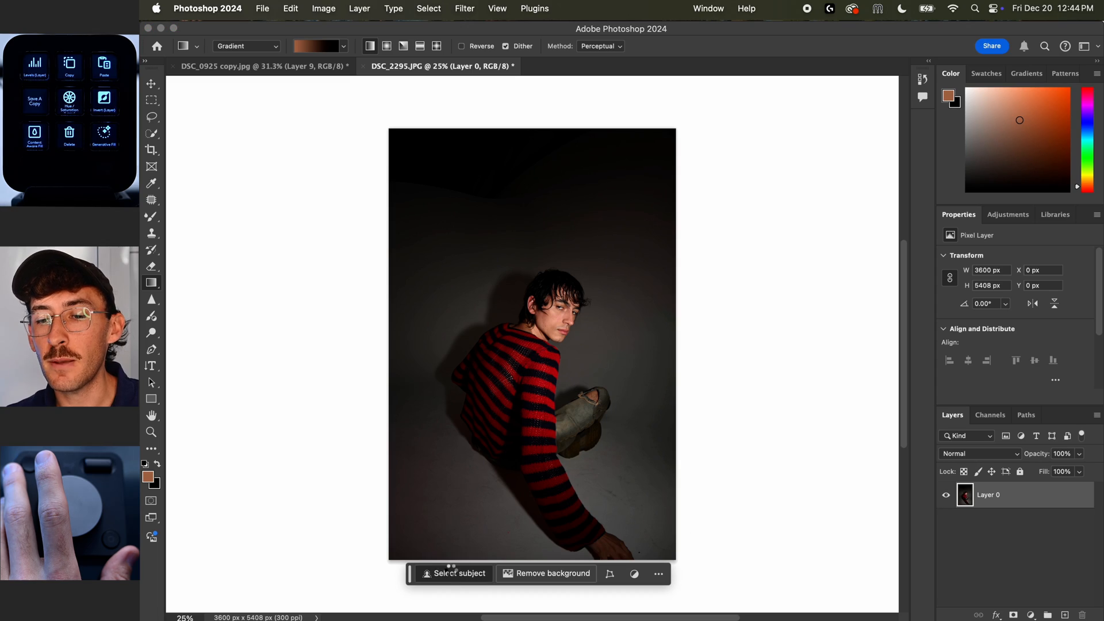
Select the man with Select Subject and switch between the original and cutout layers.
{"action": "left_click", "coordinate": [458, 573]}
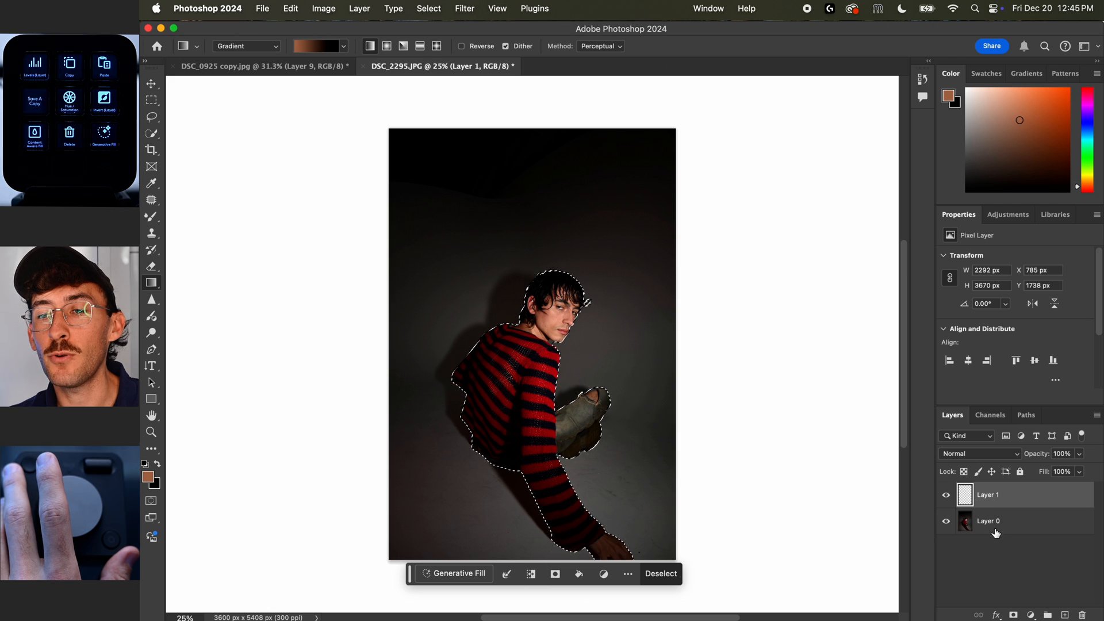
{"action": "left_click", "coordinate": [987, 519]}
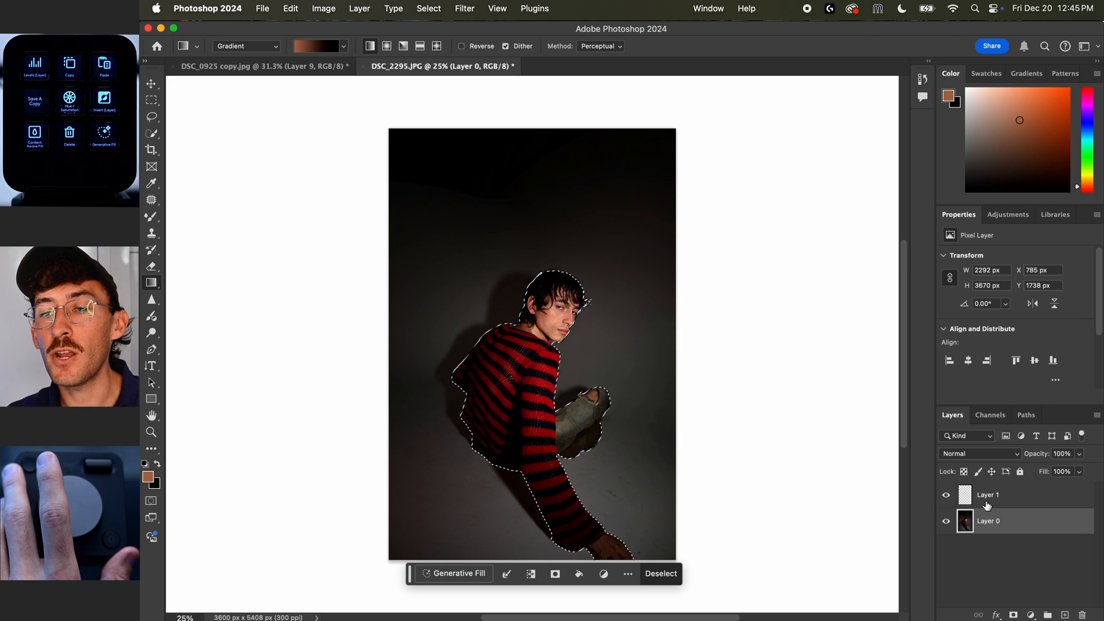
{"action": "left_click", "coordinate": [987, 494]}
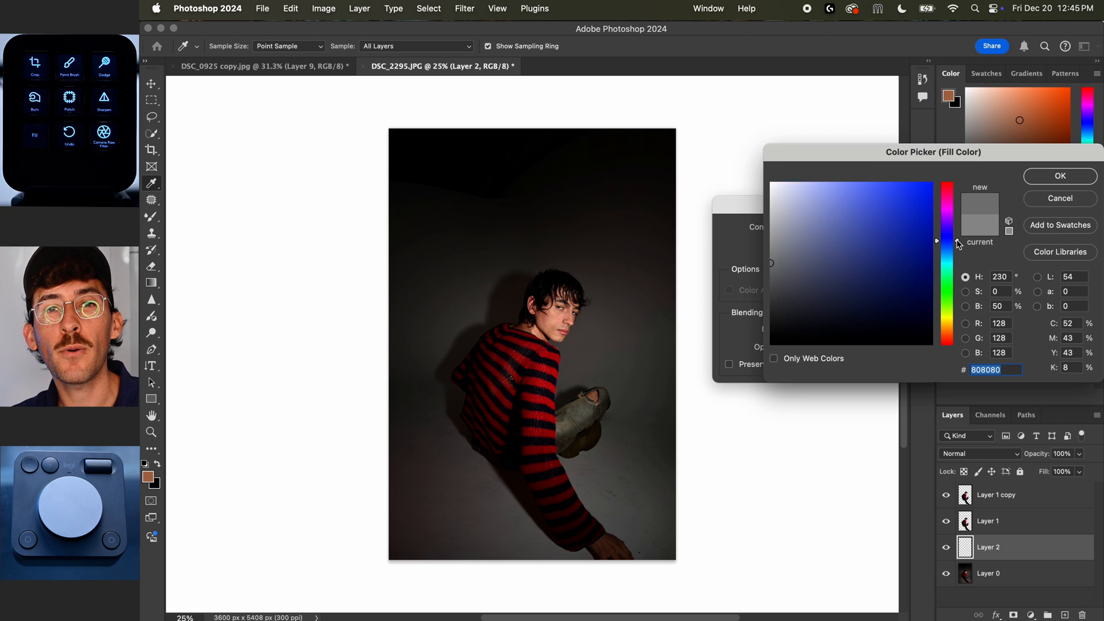
Pick a dark blue-grey in the Color Picker and fill the new layer with it.
{"action": "left_click", "coordinate": [836, 270]}
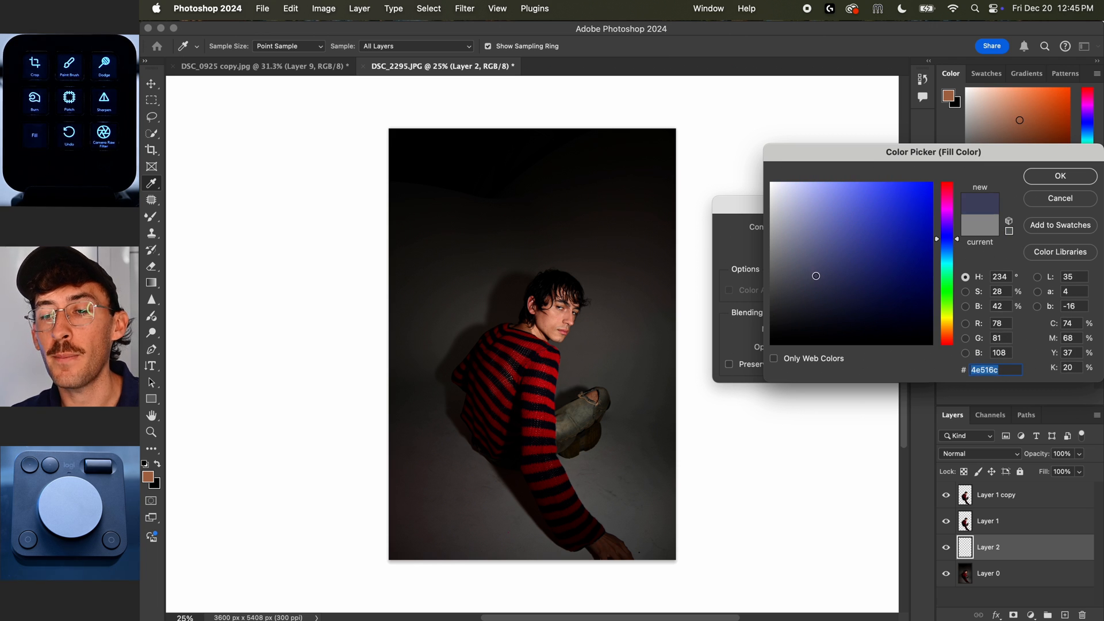
{"action": "left_click", "coordinate": [1059, 176]}
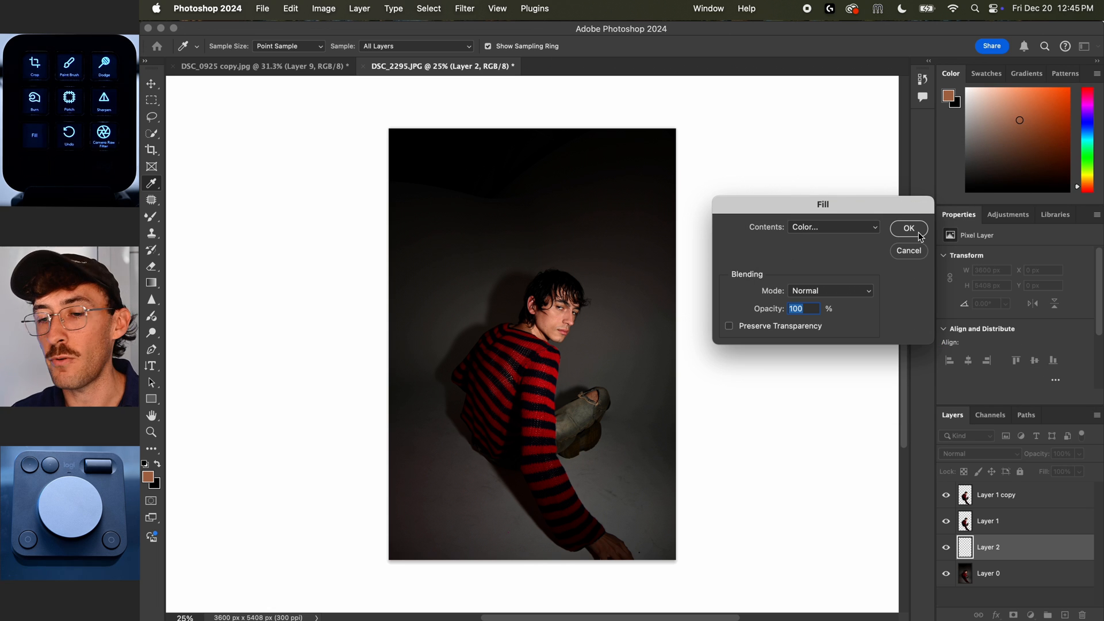
{"action": "left_click", "coordinate": [908, 228]}
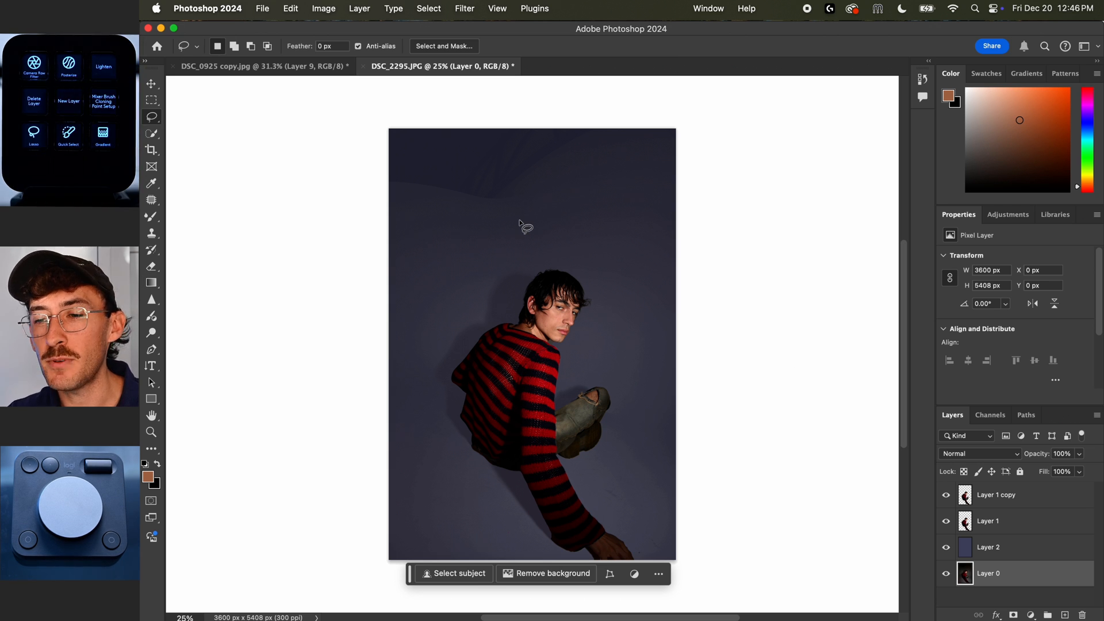
Lasso the top wall corner and erase it with a content-aware fill.
{"action": "left_click_drag", "start_coordinate": [525, 226], "coordinate": [623, 110]}
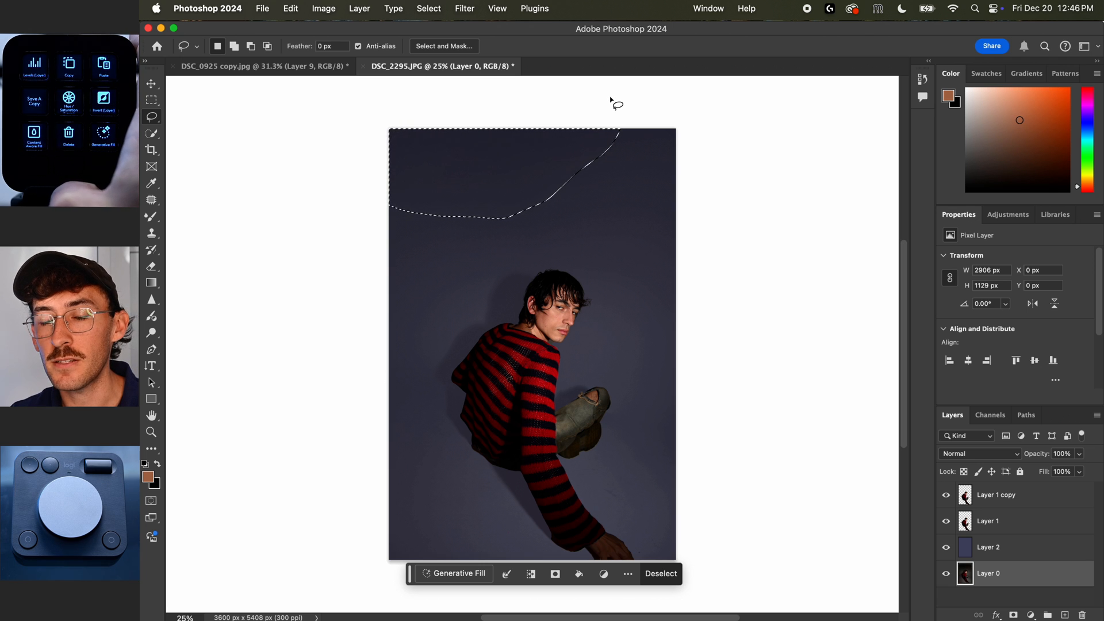
{"action": "left_click", "coordinate": [660, 573]}
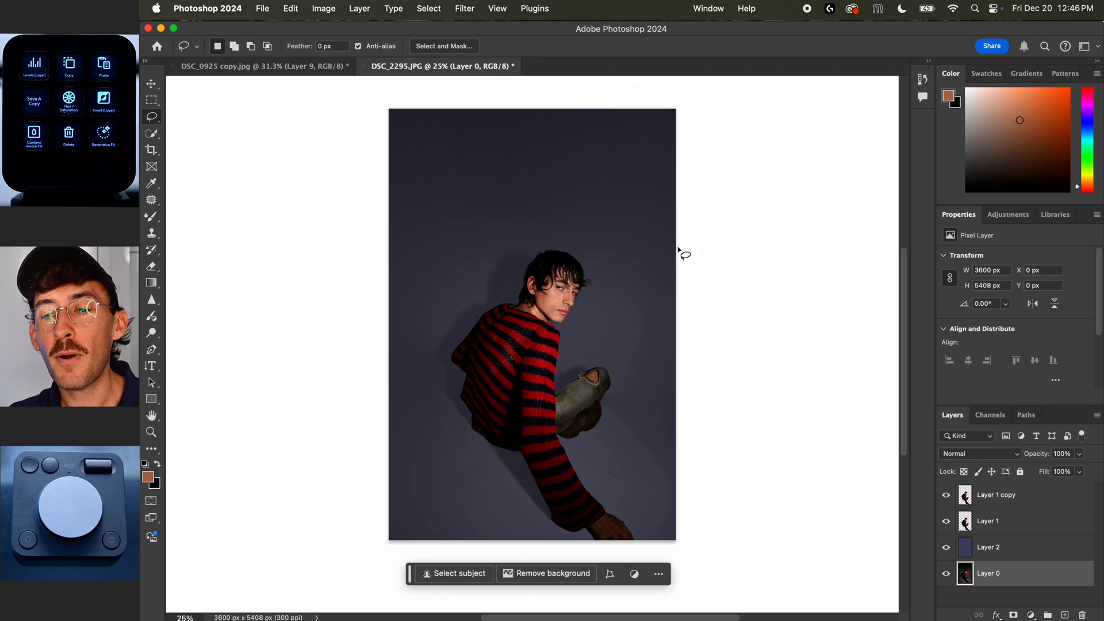
Apply a Path Blur to the top man copy, reshaping its curve and disabling Centered Blur.
{"action": "left_click", "coordinate": [463, 8]}
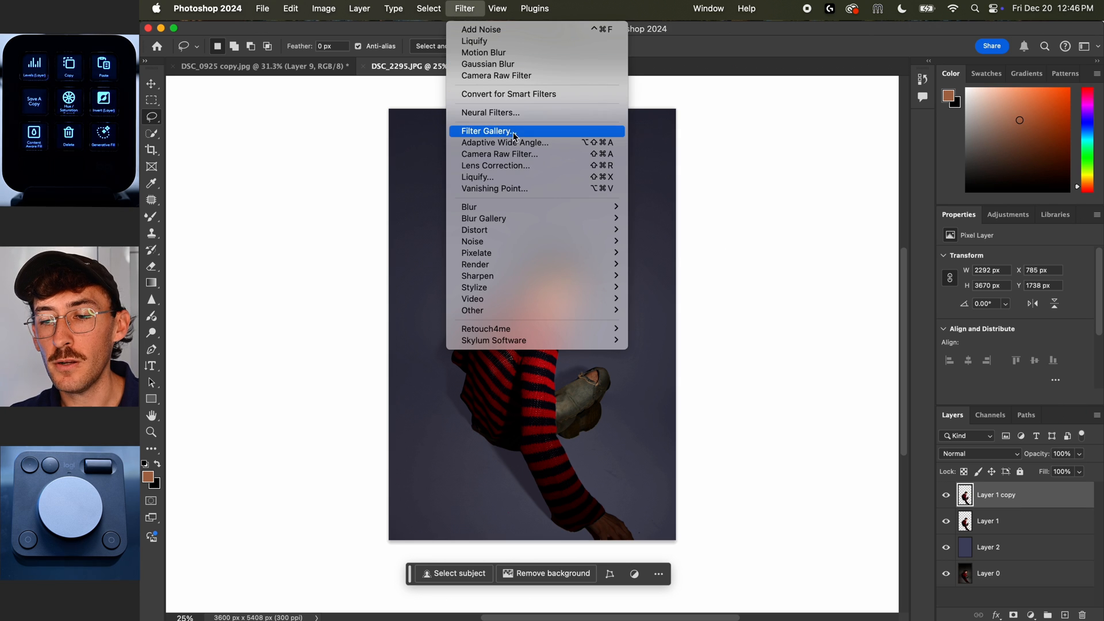
{"action": "mouse_move", "coordinate": [483, 219]}
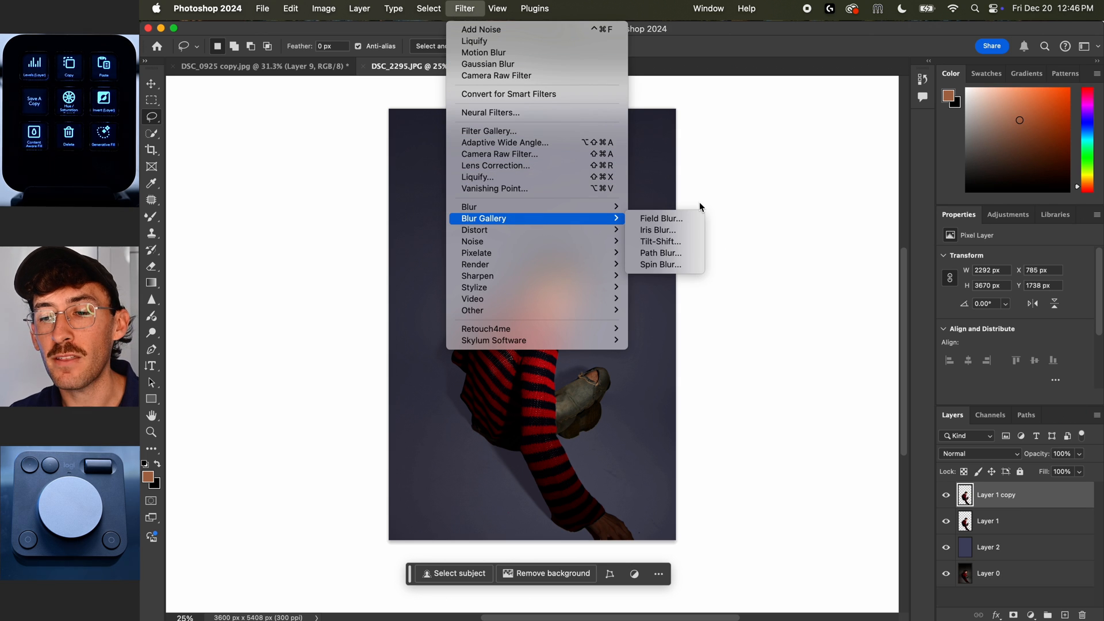
{"action": "left_click", "coordinate": [659, 253]}
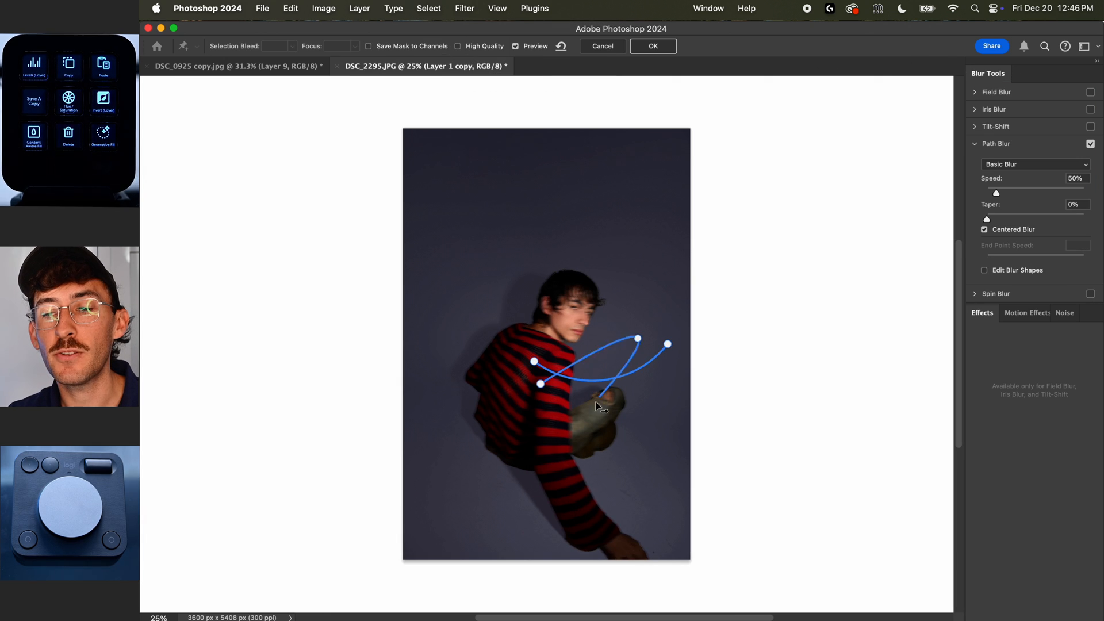
{"action": "left_click", "coordinate": [984, 269]}
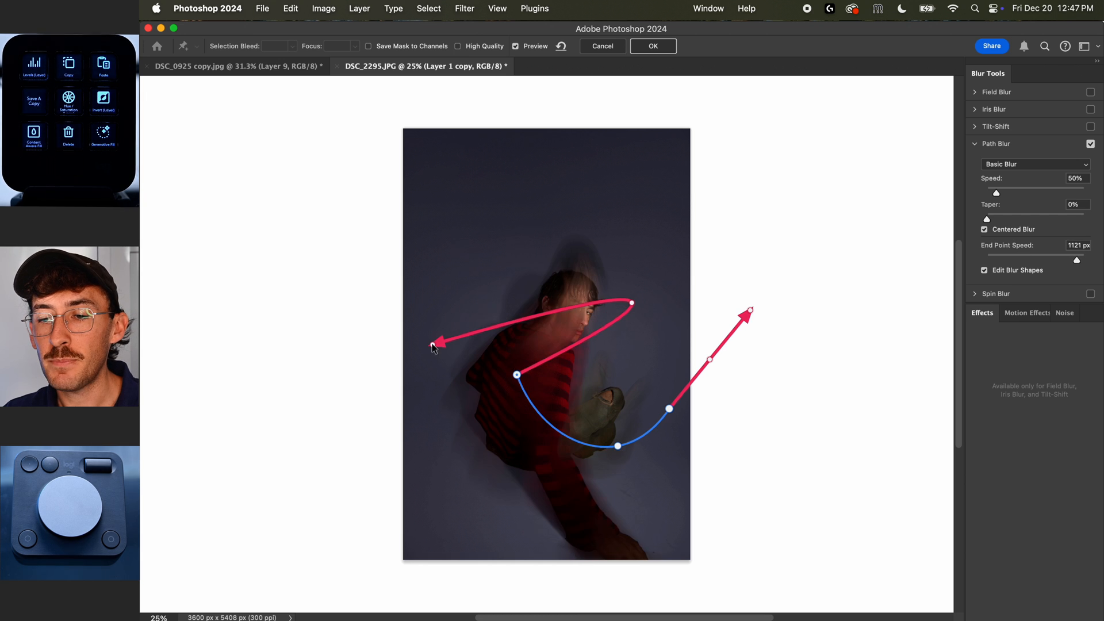
{"action": "left_click_drag", "start_coordinate": [749, 312], "coordinate": [673, 350]}
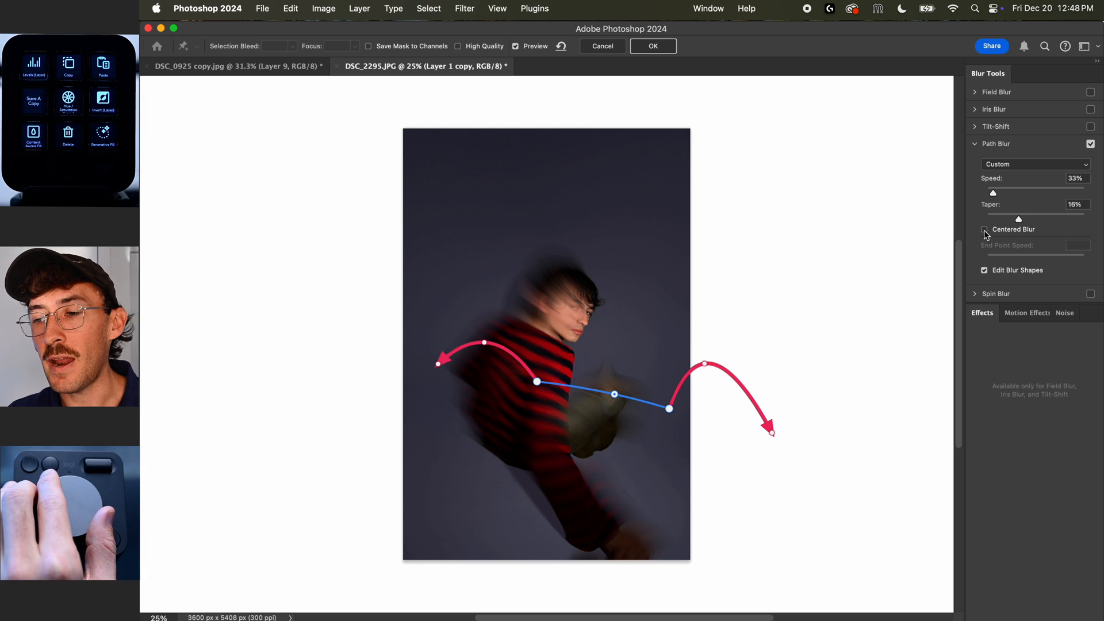
{"action": "left_click", "coordinate": [984, 229]}
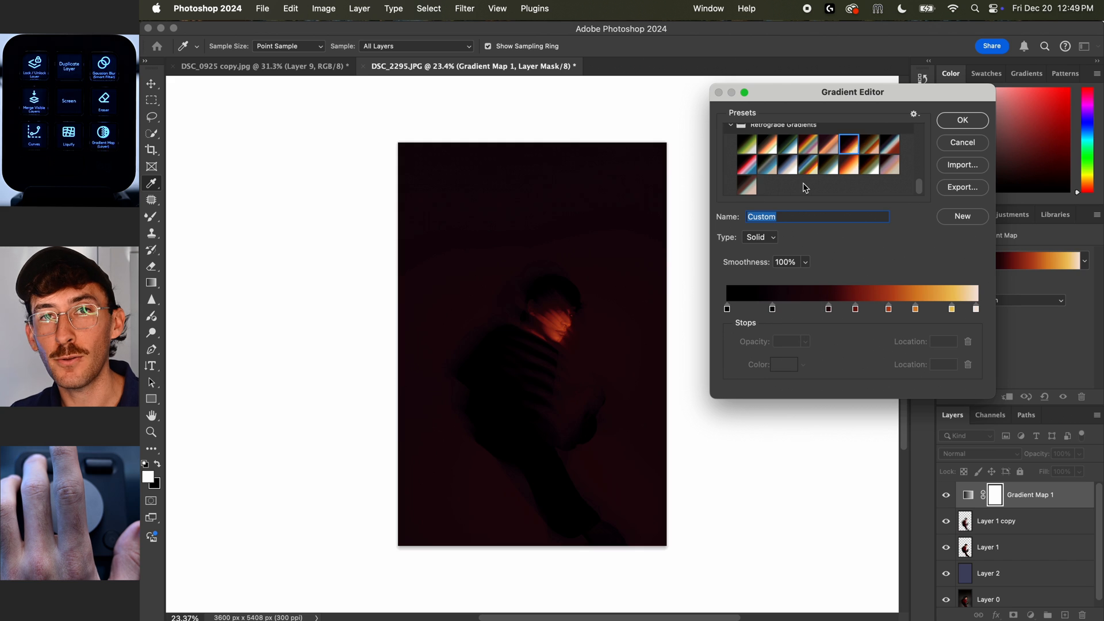
Try gradient presets including Mr. Morale and keep a blue-to-cream map at 51% opacity.
{"action": "left_click", "coordinate": [794, 176]}
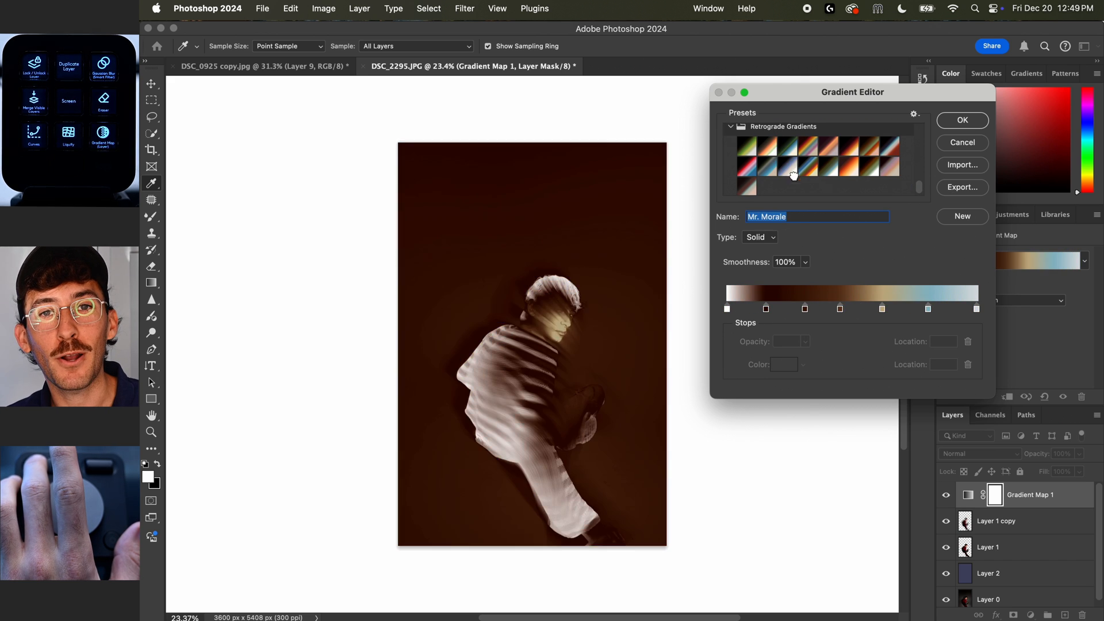
{"action": "left_click", "coordinate": [961, 120]}
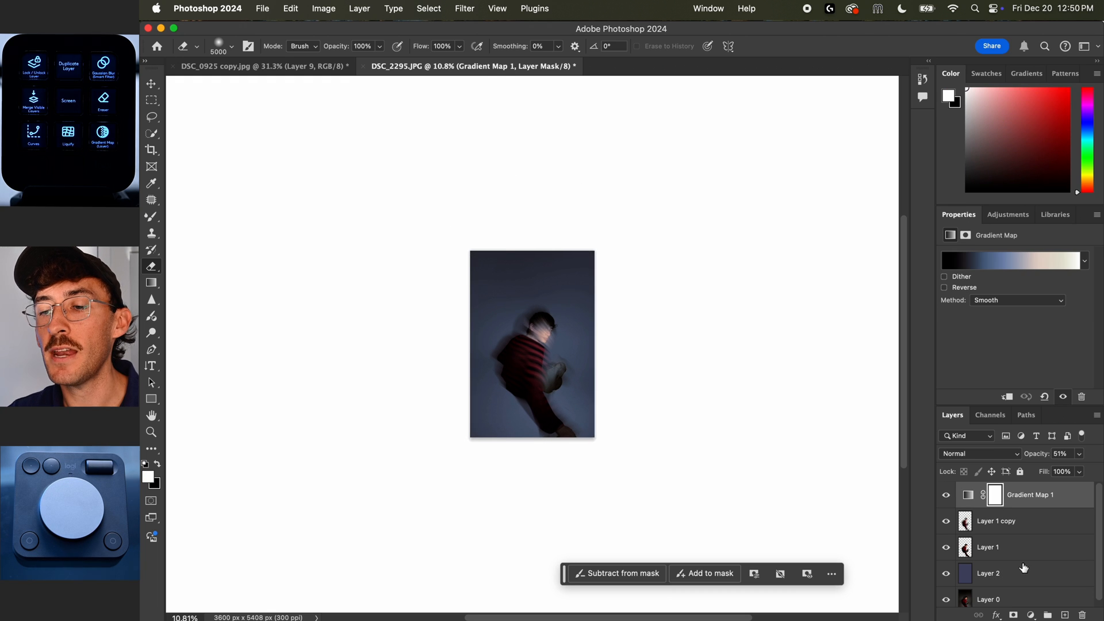
{"action": "left_click", "coordinate": [988, 573]}
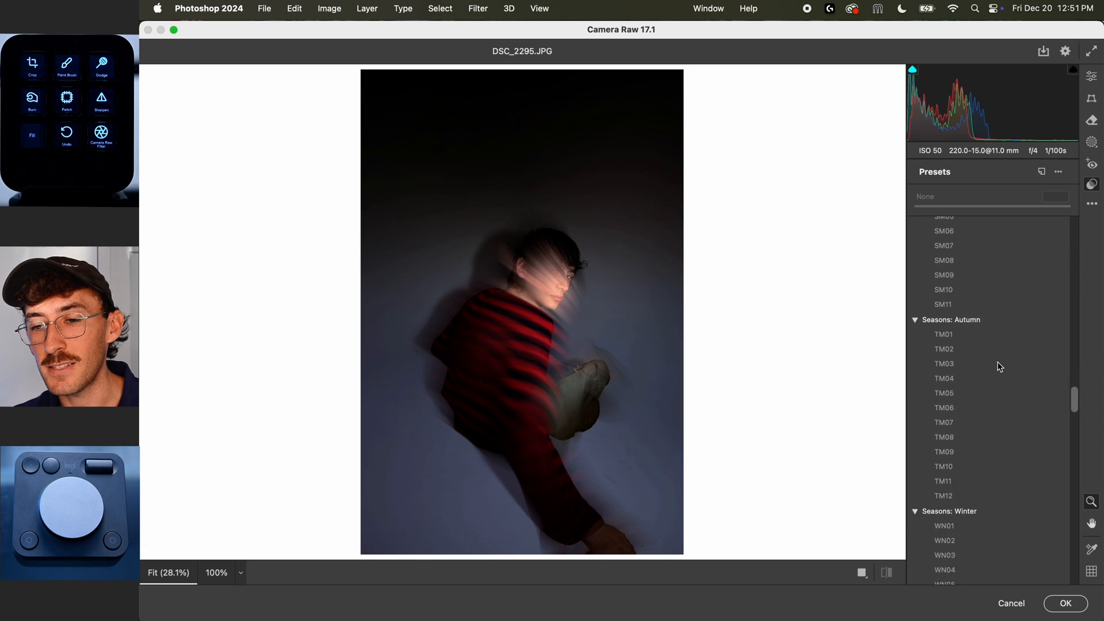
In Camera Raw on the merged copy, set Blacks -55 and Whites +31 and apply.
{"action": "left_click", "coordinate": [943, 269]}
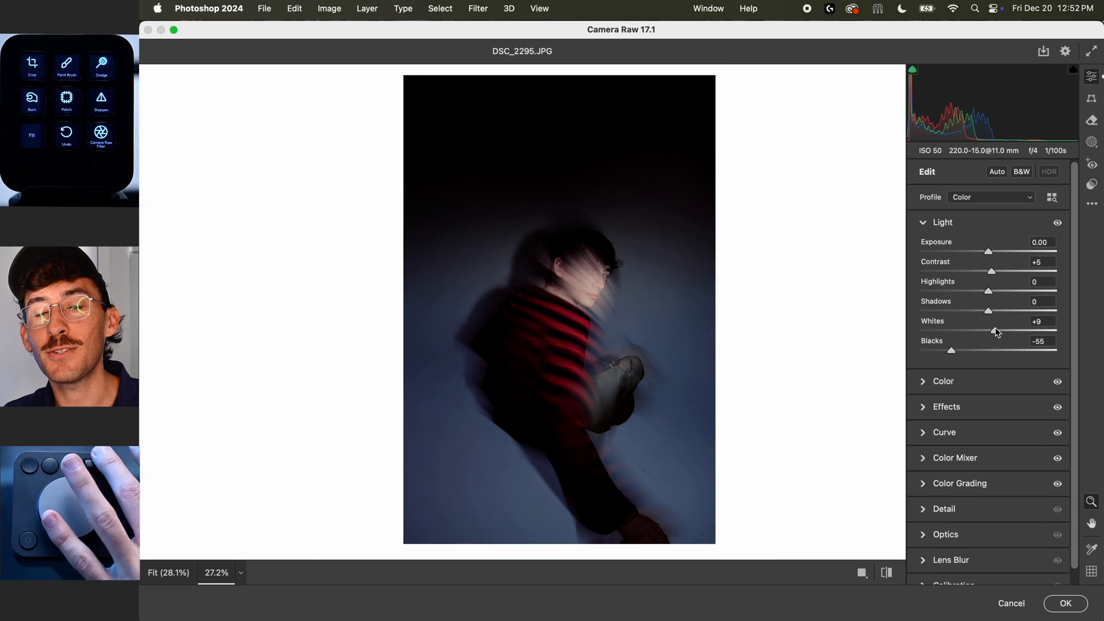
{"action": "left_click_drag", "start_coordinate": [990, 330], "coordinate": [1008, 330]}
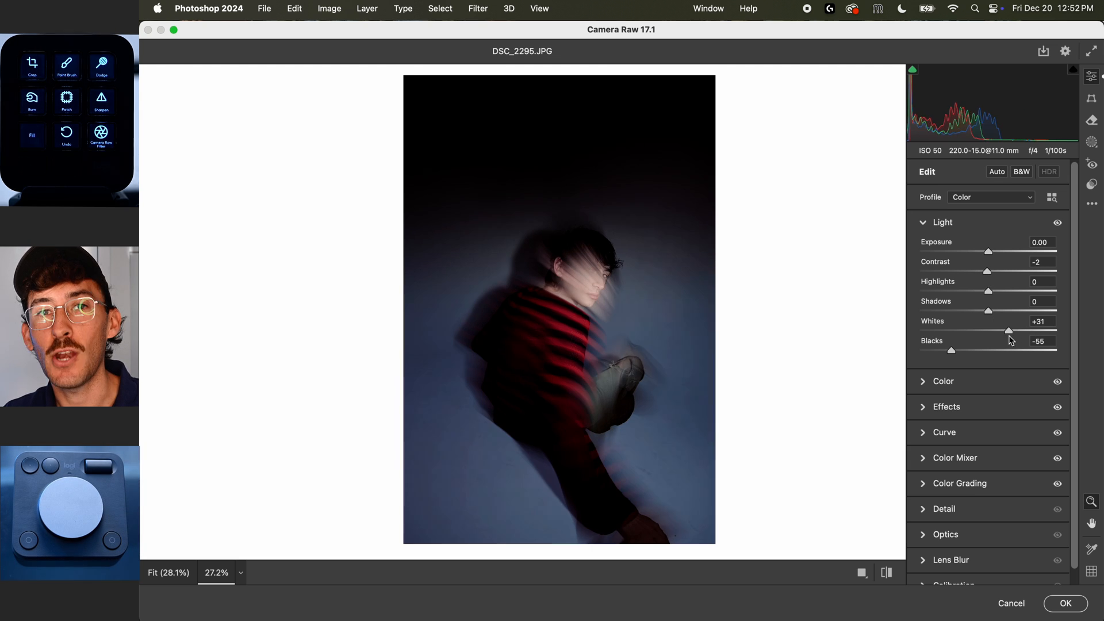
{"action": "left_click", "coordinate": [1065, 603]}
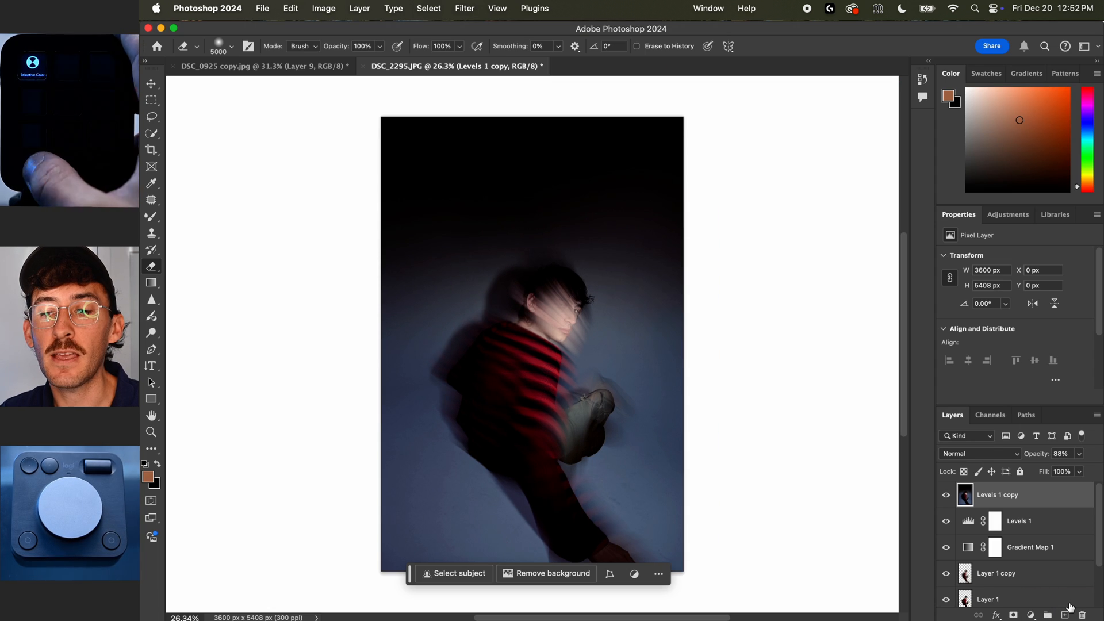